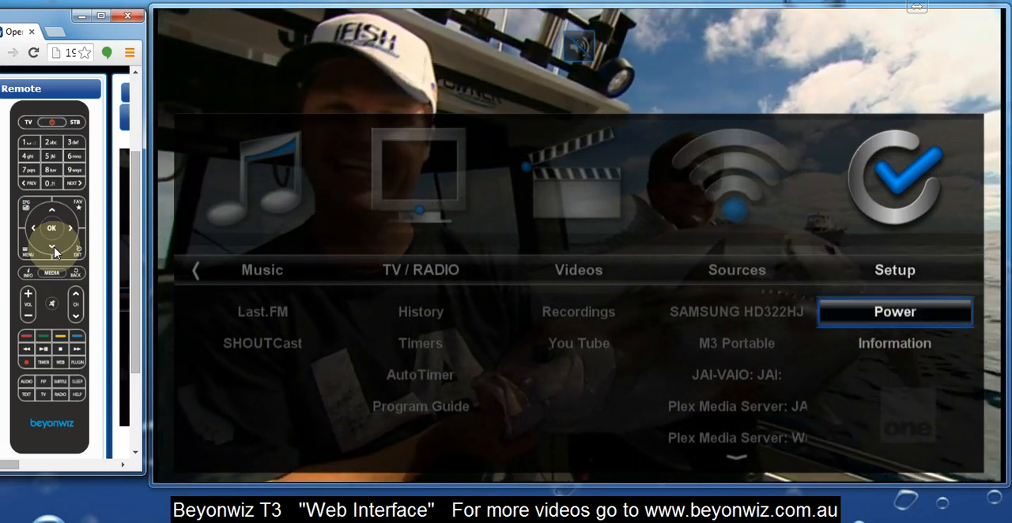
# Step: Move through the Beyonwiz T3 Setup menu options using the web remote controls
pyautogui.click(51, 228)
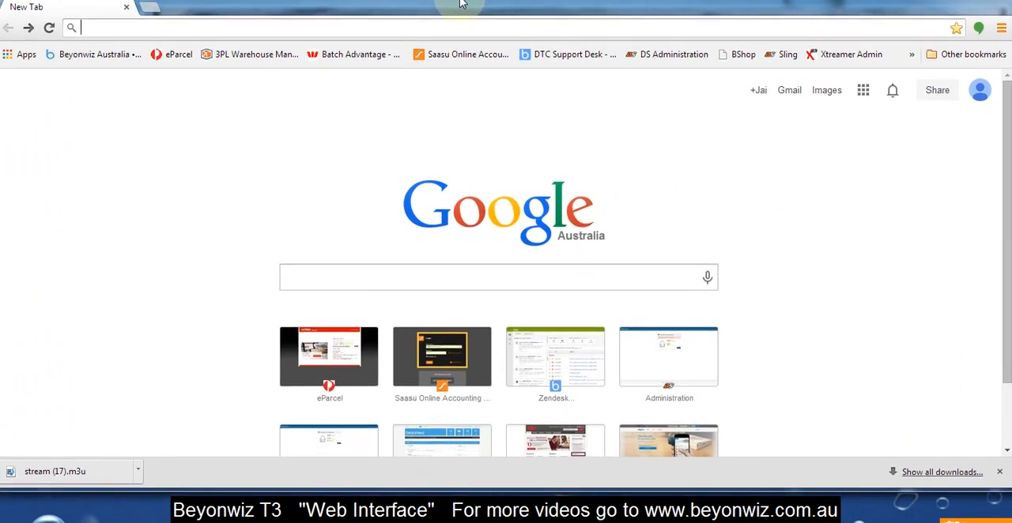
pyautogui.moveTo(536, 261)
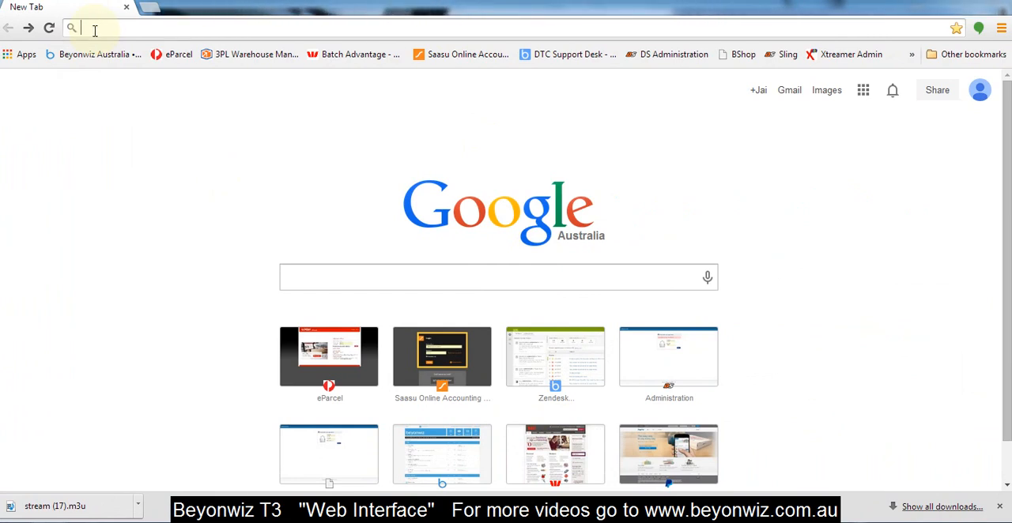
# Step: Load the box's OpenWebif interface at 192.168.0.17 in a new Chrome tab
pyautogui.write('192.168.0.17')
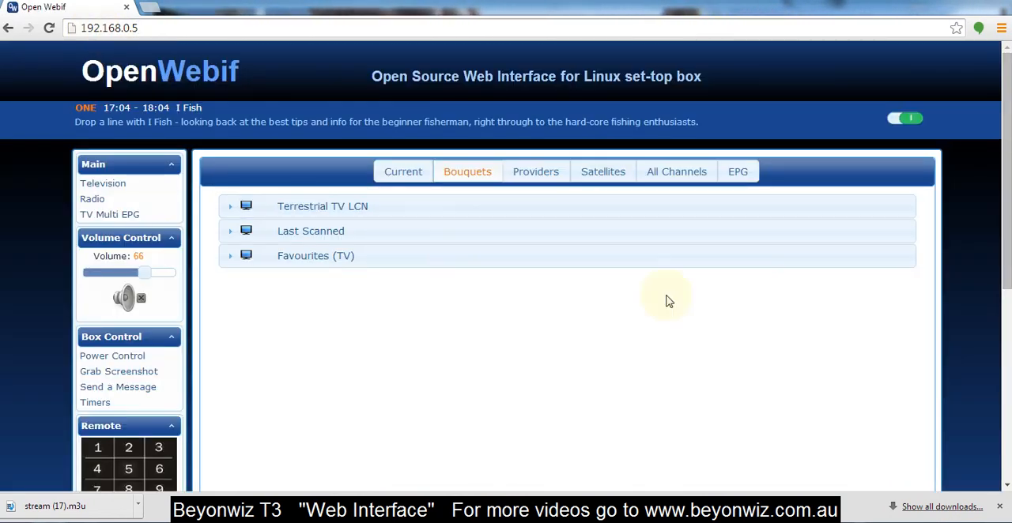
pyautogui.moveTo(778, 259)
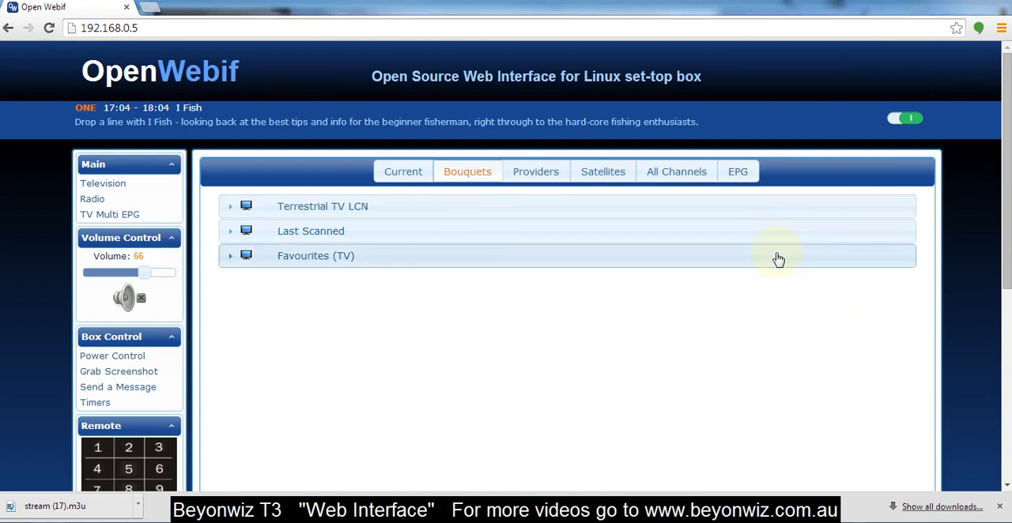
pyautogui.moveTo(357, 376)
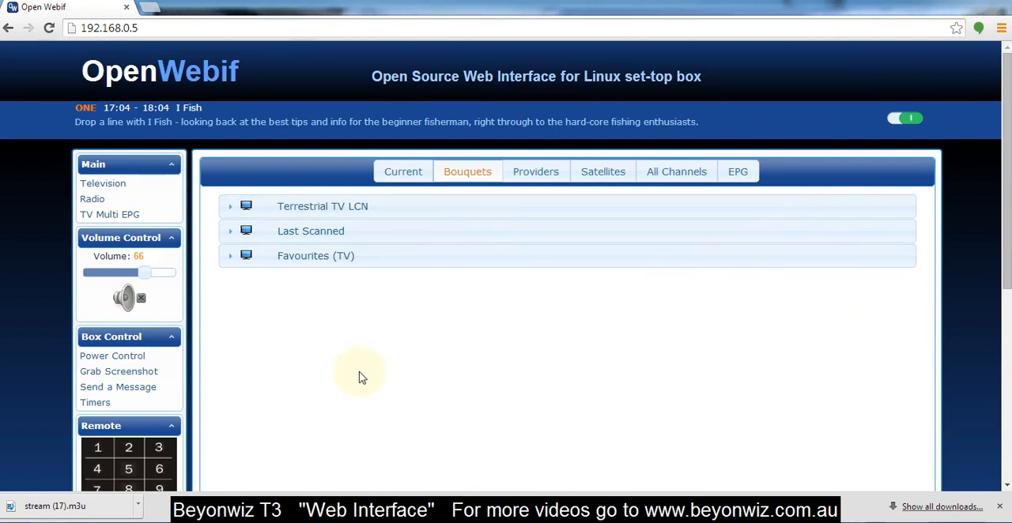
pyautogui.moveTo(386, 372)
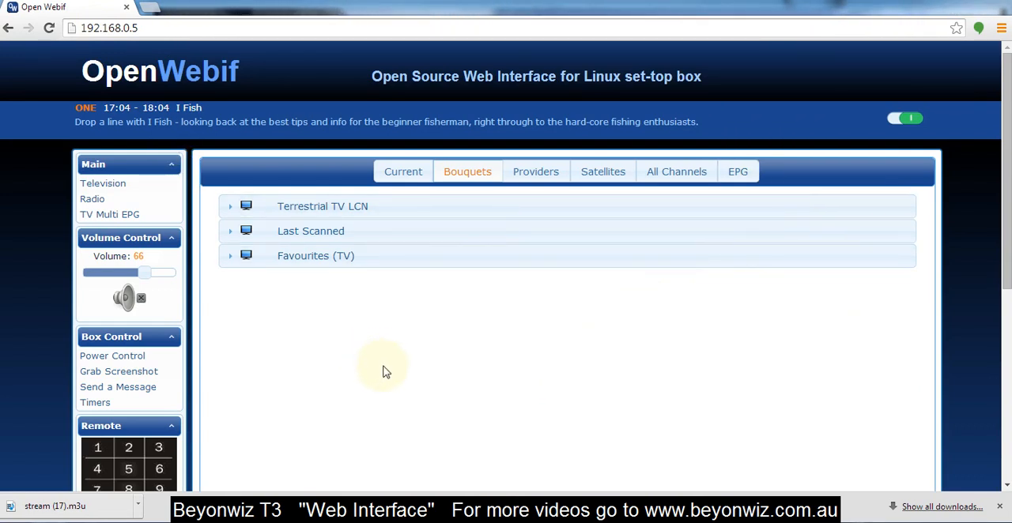
pyautogui.moveTo(388, 376)
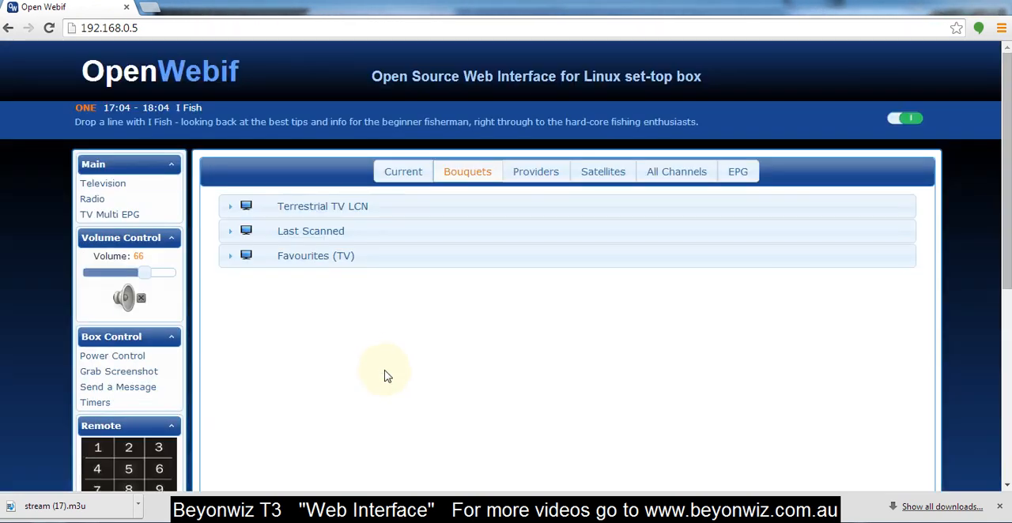
pyautogui.moveTo(742, 123)
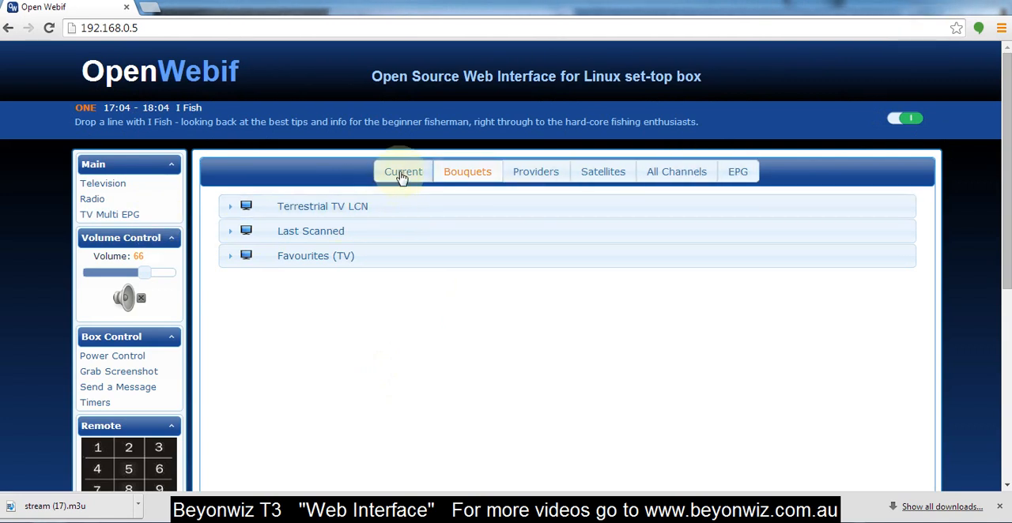
# Step: Show the Current view with service and tuner signal details for the ONE channel
pyautogui.click(403, 170)
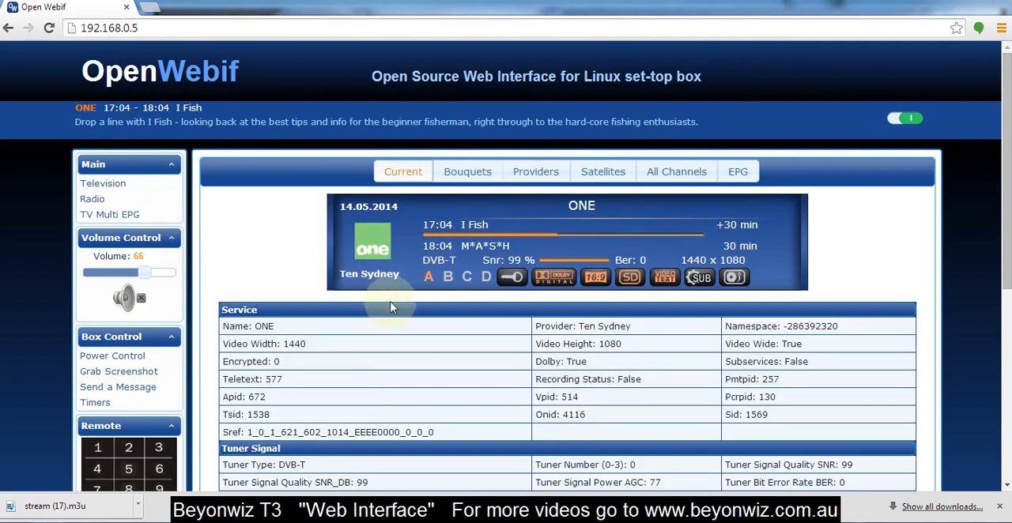
pyautogui.scroll(-3)
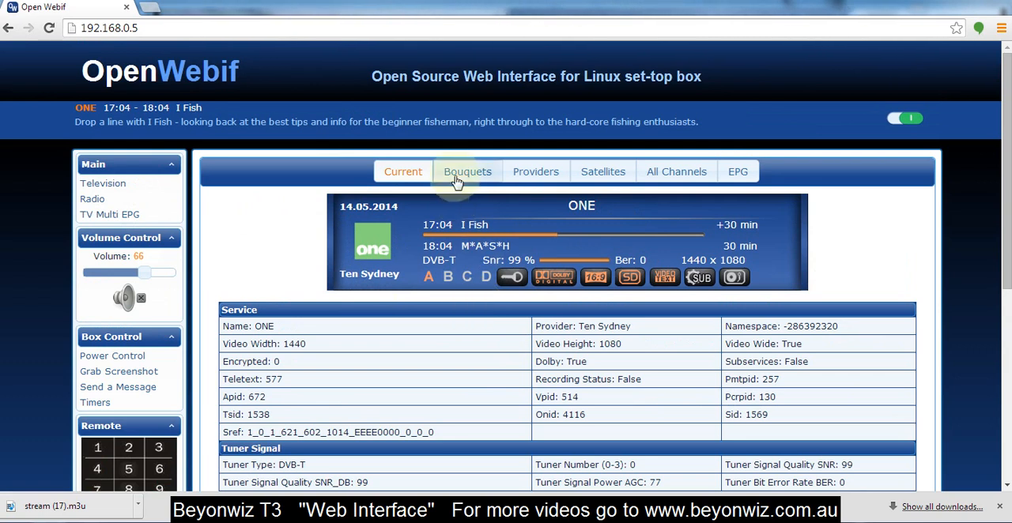
# Step: List the channel bouquets and expand the Terrestrial TV LCN channel list
pyautogui.click(468, 171)
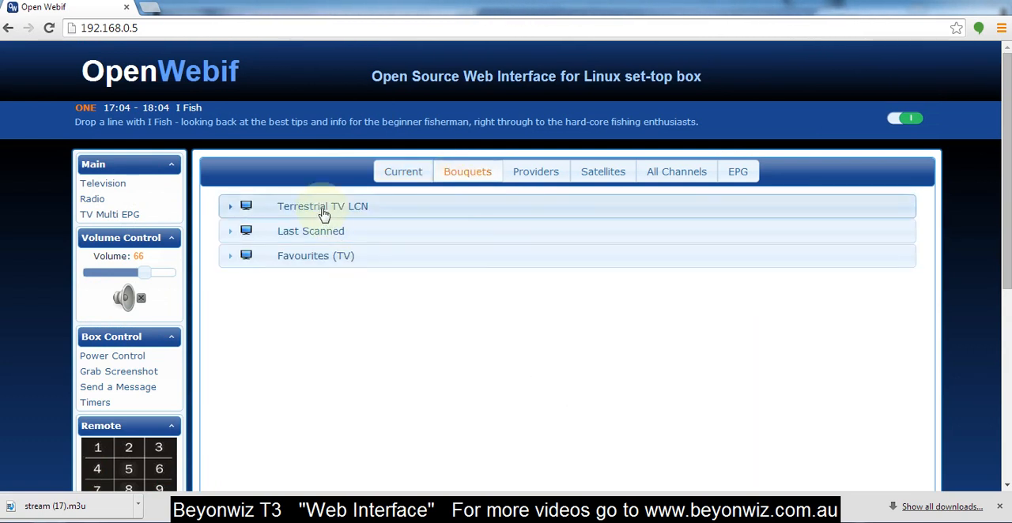
pyautogui.click(322, 206)
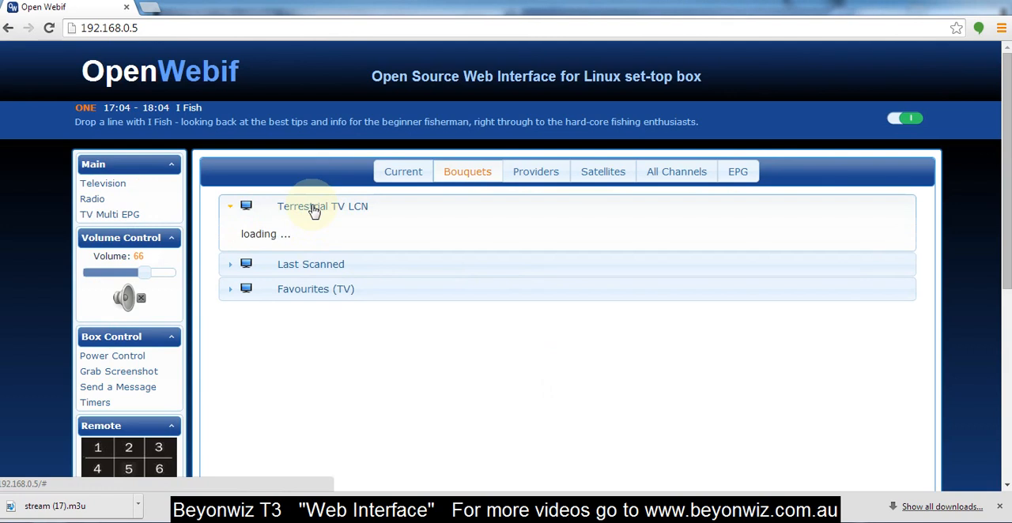
pyautogui.click(313, 205)
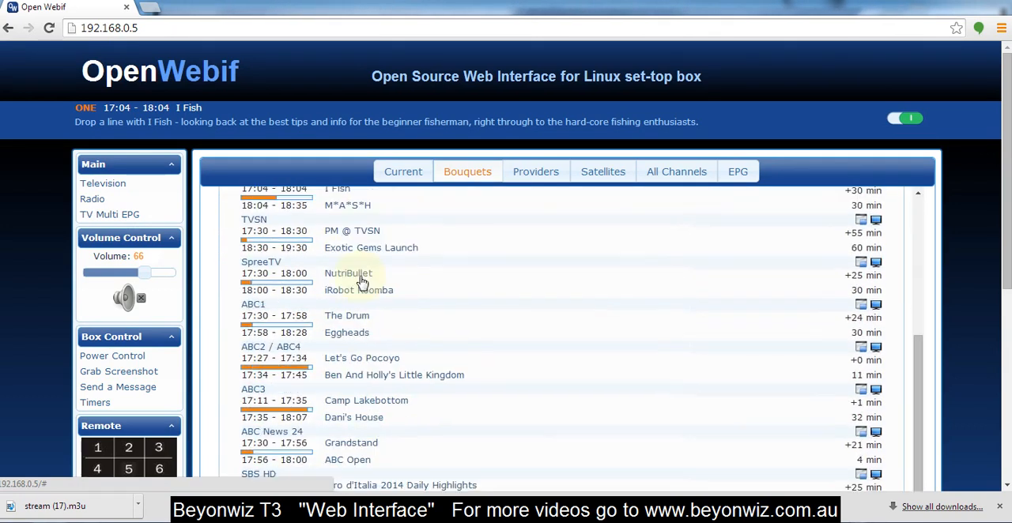
# Step: Browse channels by provider and All Channels, then bring up the EPG programme guide
pyautogui.click(534, 170)
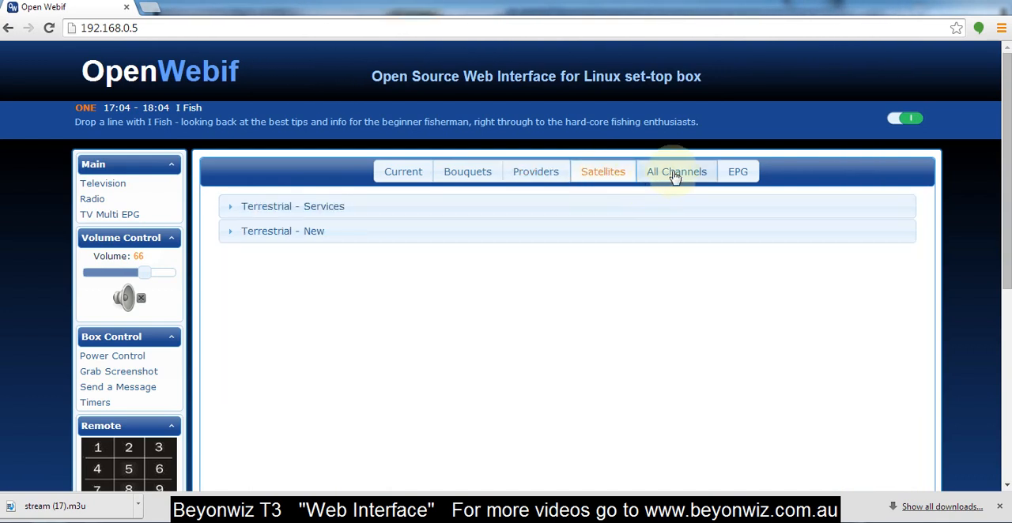
pyautogui.click(737, 171)
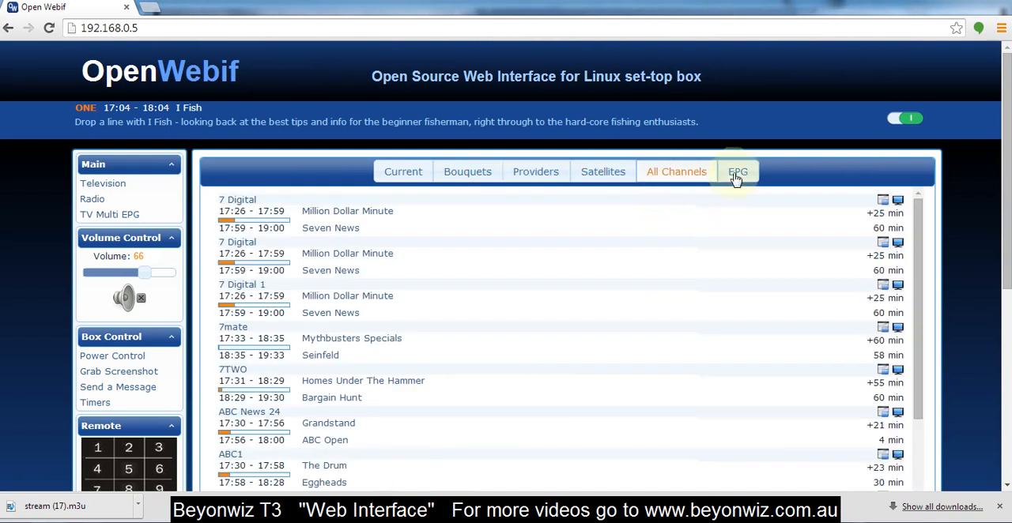
pyautogui.click(737, 171)
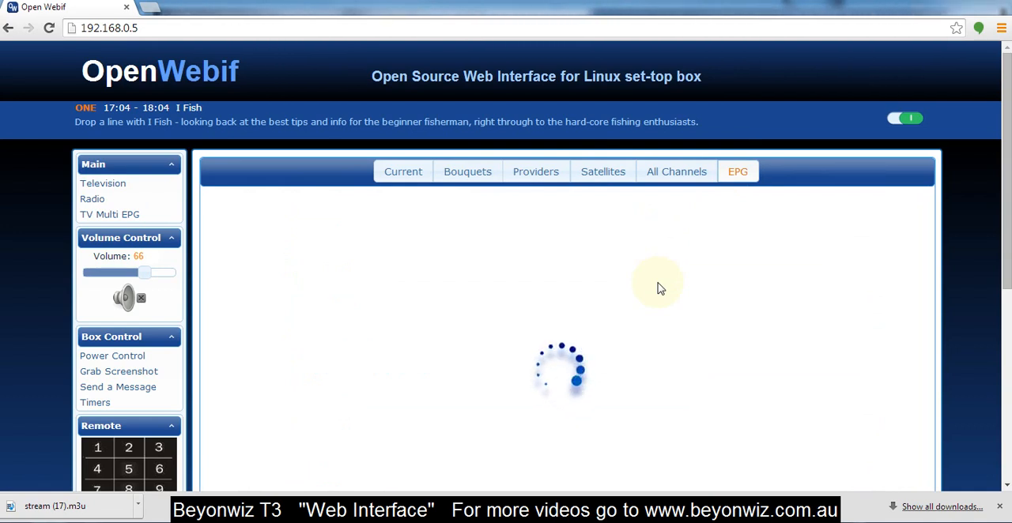
# Step: Scroll through Wednesday's guide grid for ONE, ABC1, SBS ONE, 7 Digital and Nine Sydney
pyautogui.click(737, 171)
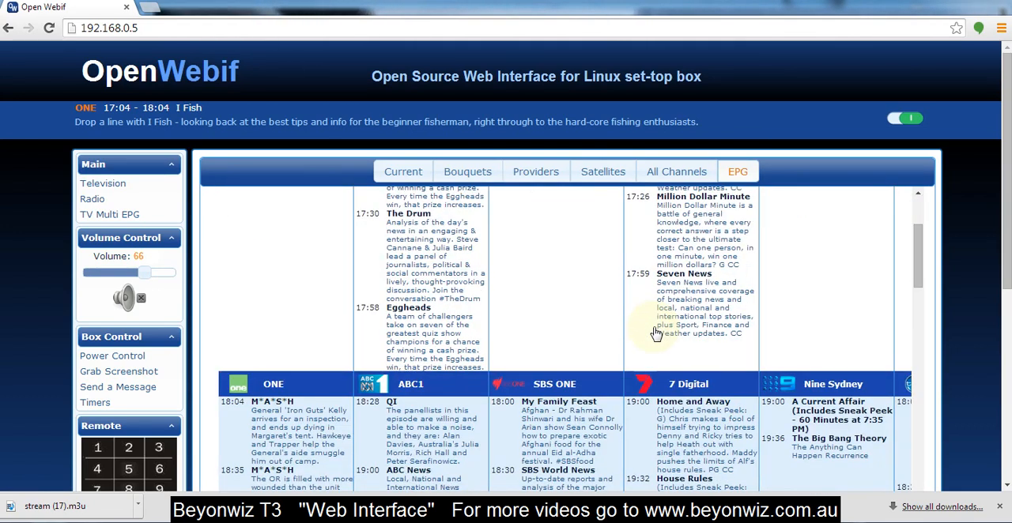
pyautogui.scroll(-3)
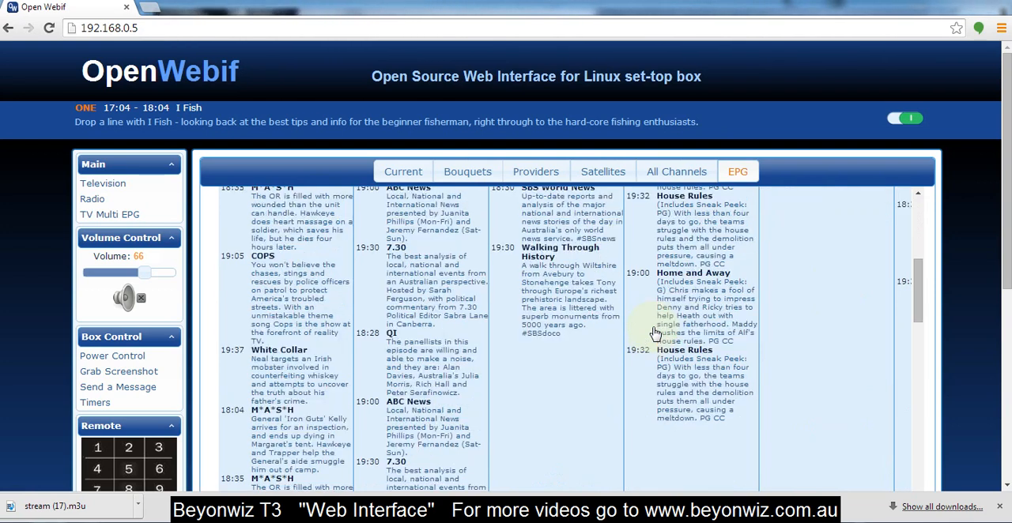
pyautogui.scroll(-3)
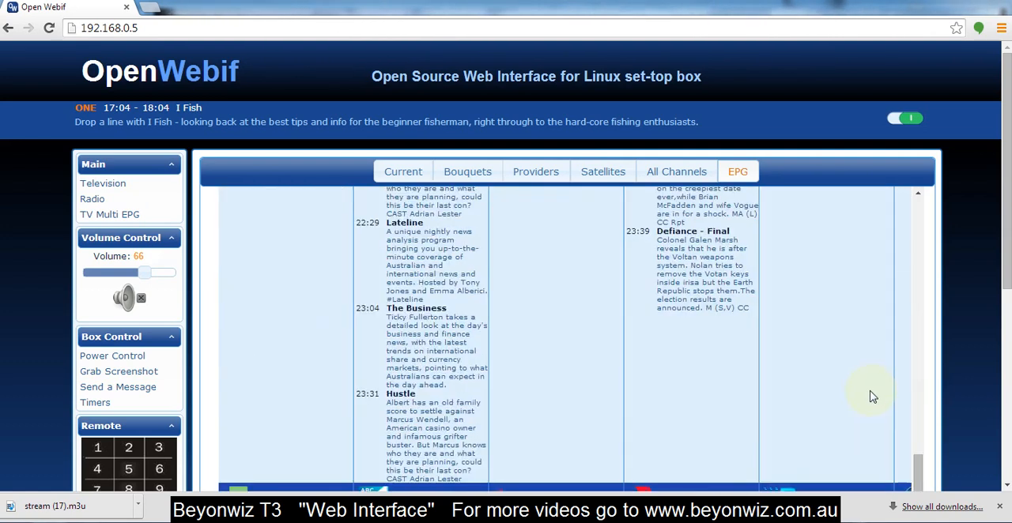
pyautogui.scroll(-3)
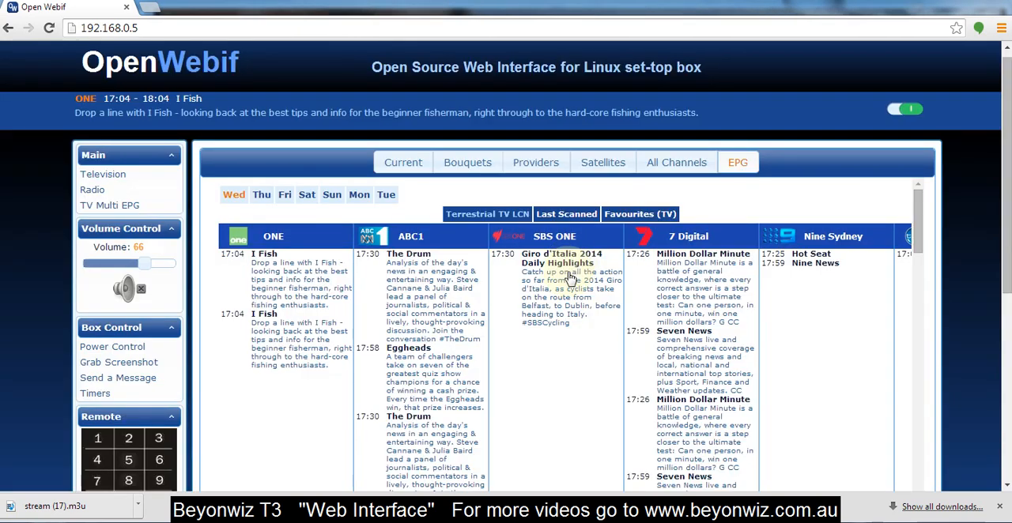
pyautogui.moveTo(498, 377)
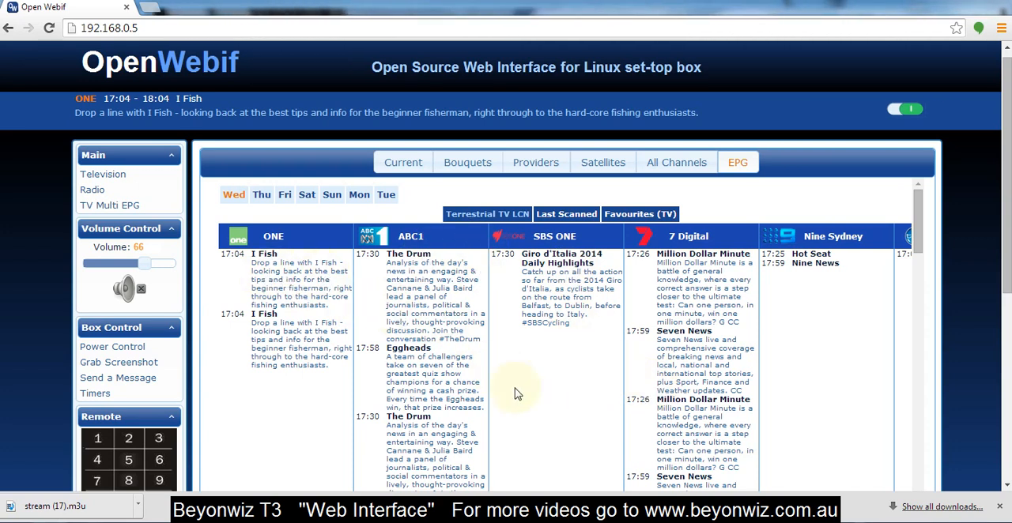
pyautogui.moveTo(540, 301)
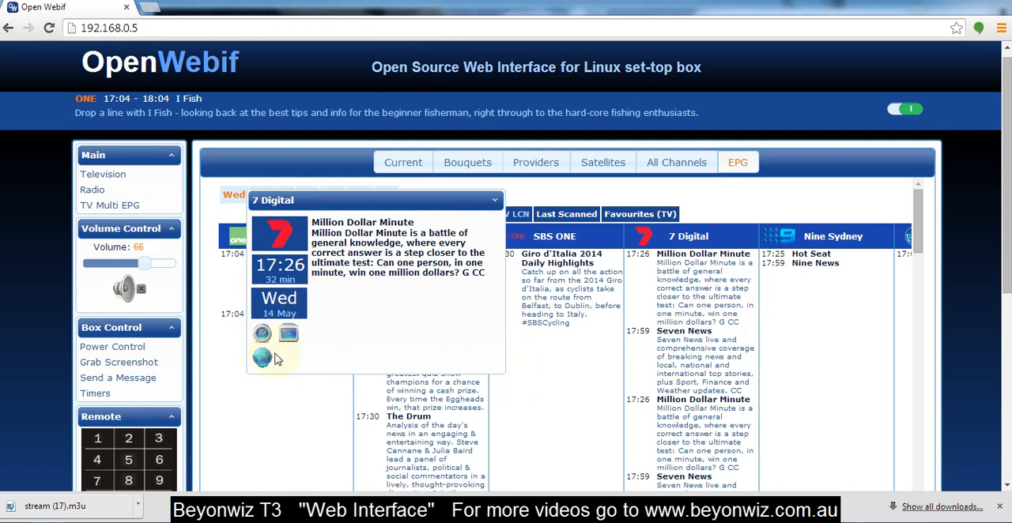
pyautogui.moveTo(262, 338)
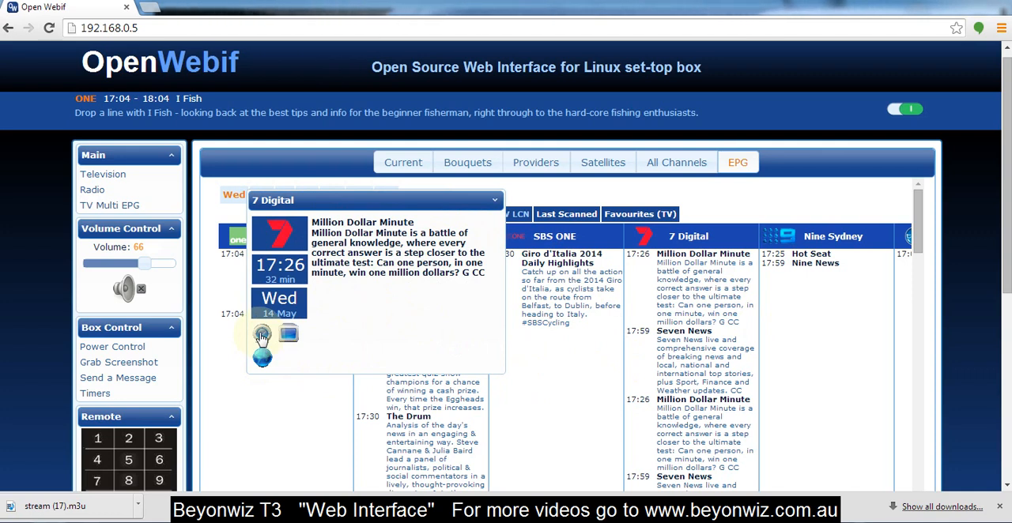
# Step: Bring up the Million Dollar Minute event details under 7 Digital in the guide
pyautogui.click(262, 333)
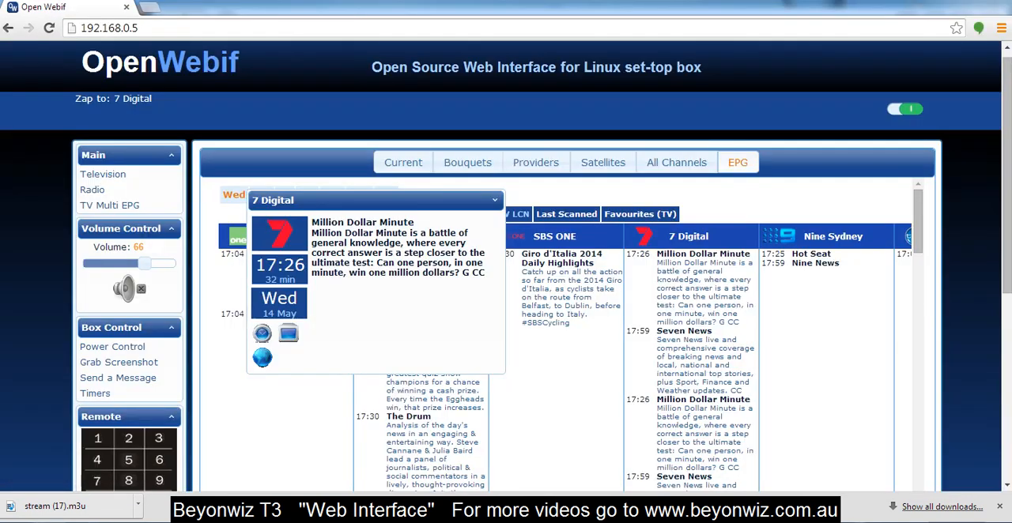
pyautogui.moveTo(322, 396)
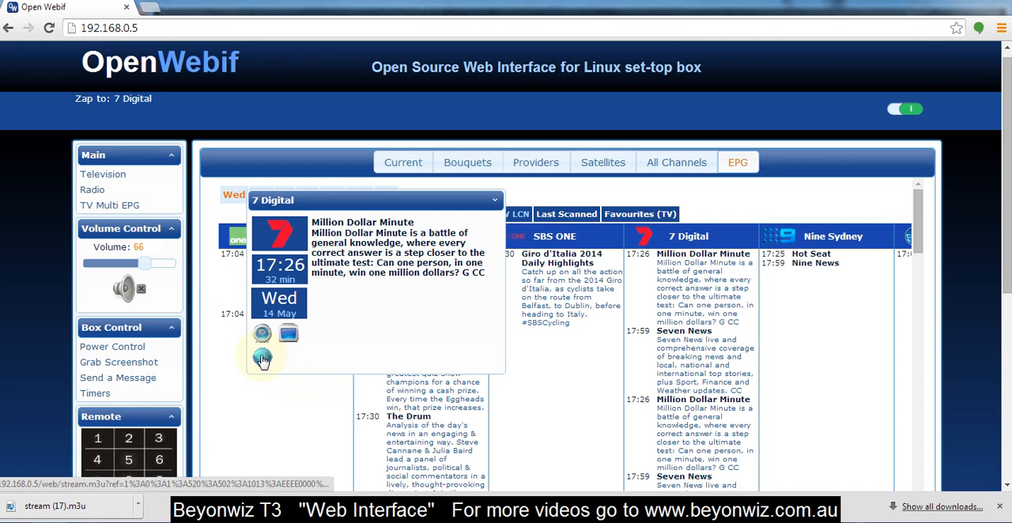
pyautogui.click(263, 357)
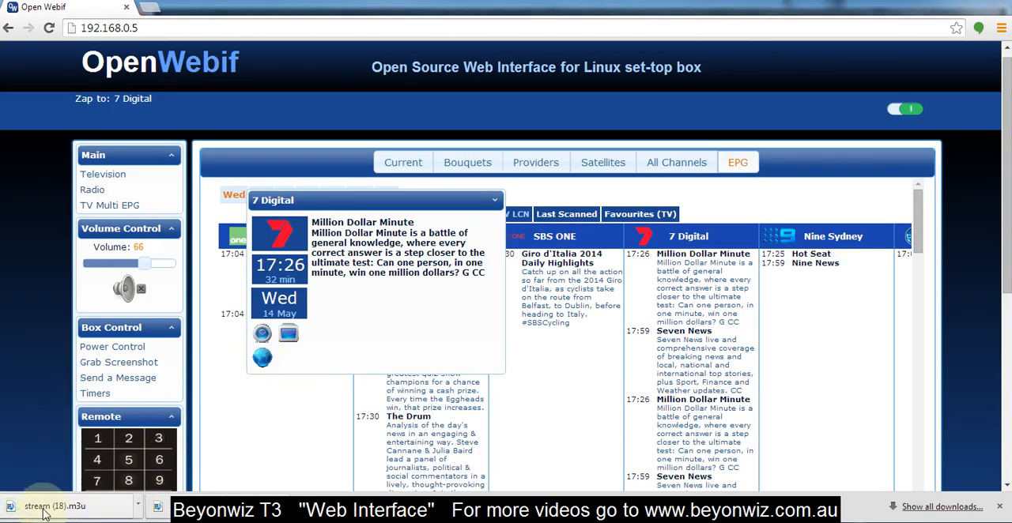
pyautogui.moveTo(92, 515)
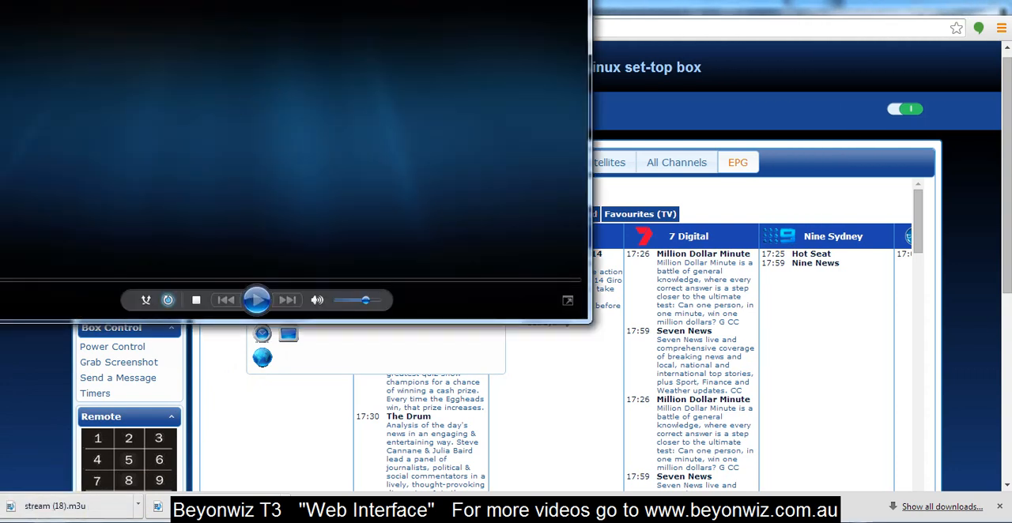
pyautogui.click(256, 299)
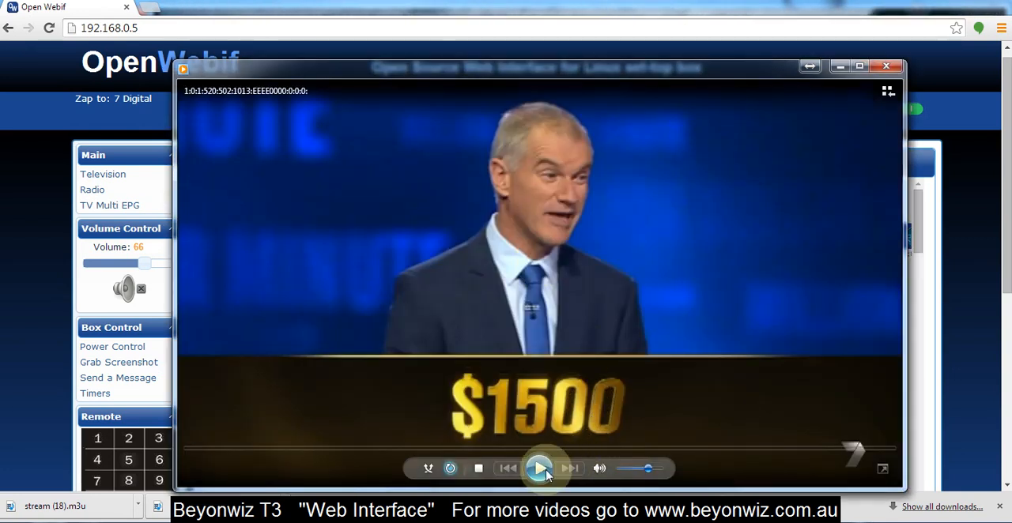
pyautogui.click(540, 468)
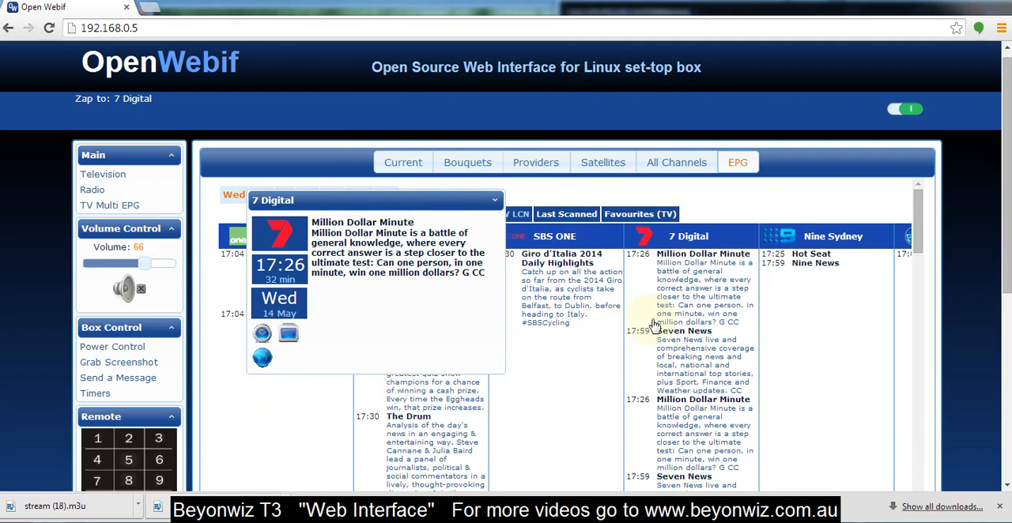
pyautogui.moveTo(810, 257)
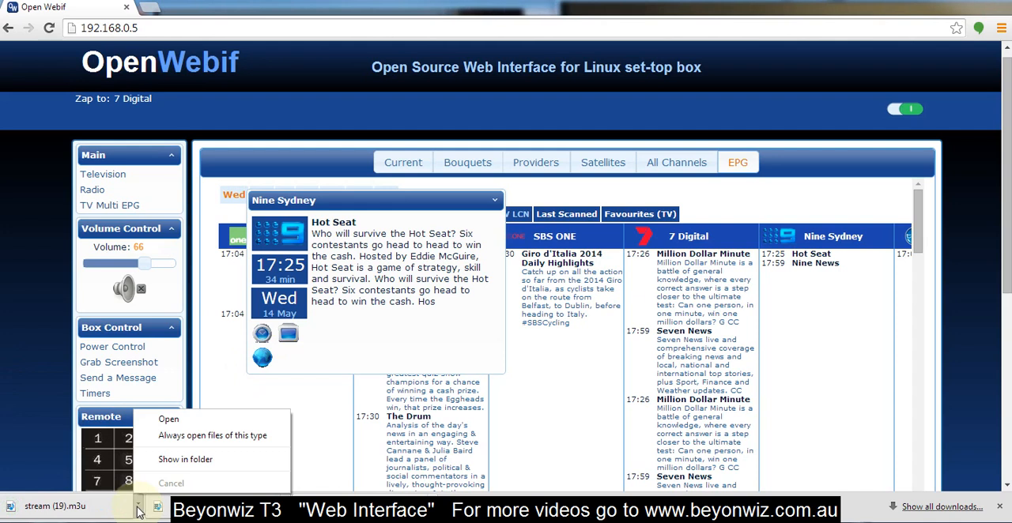
# Step: Locate the downloaded Hot Seat stream (19) playlist in its folder and return to the guide
pyautogui.click(185, 459)
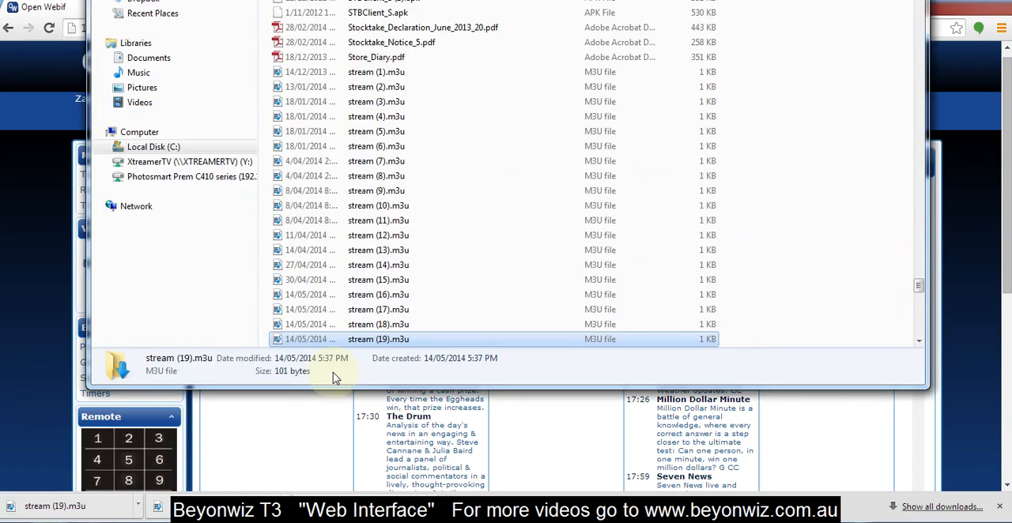
pyautogui.rightClick(378, 338)
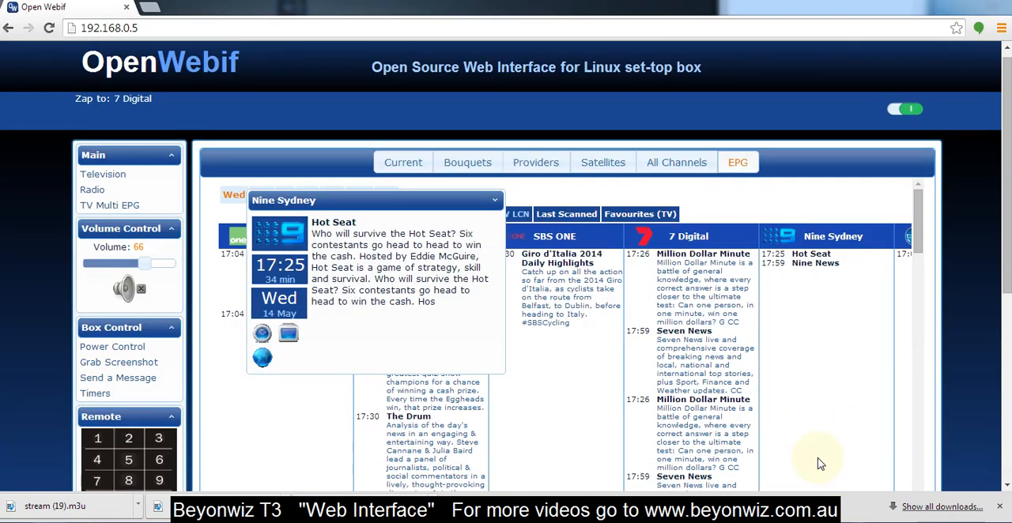
pyautogui.moveTo(315, 173)
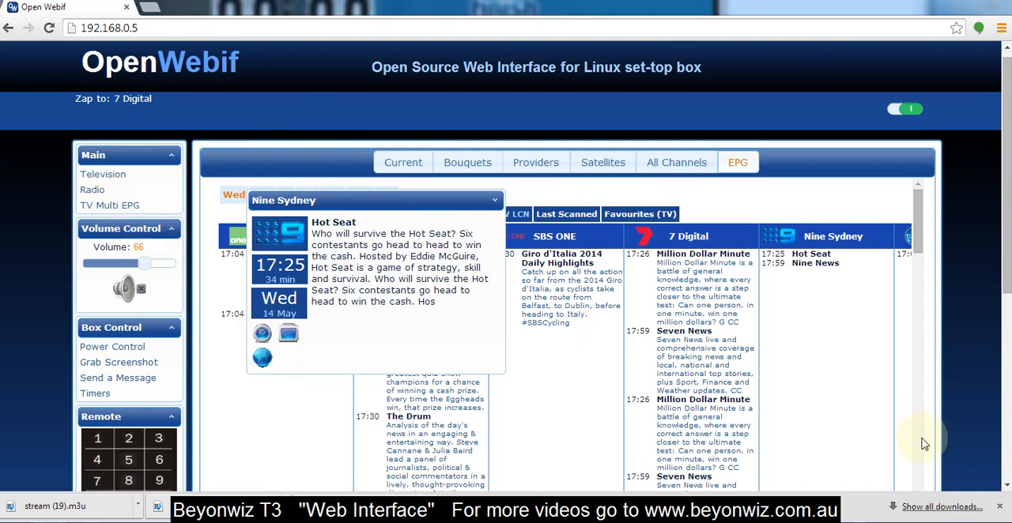
pyautogui.scroll(-3)
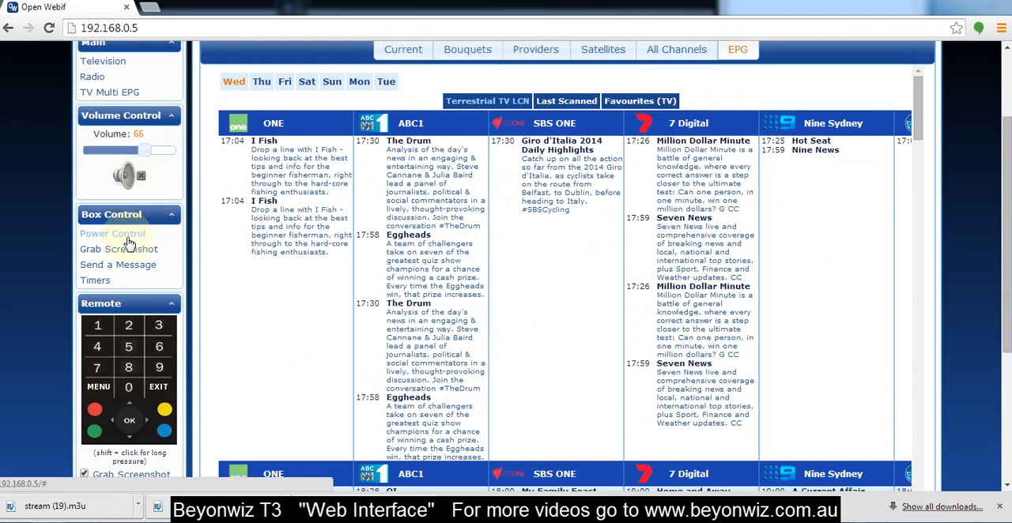
# Step: View the box power options, grab a screenshot of the TV picture, and reach the Send Message form
pyautogui.click(112, 234)
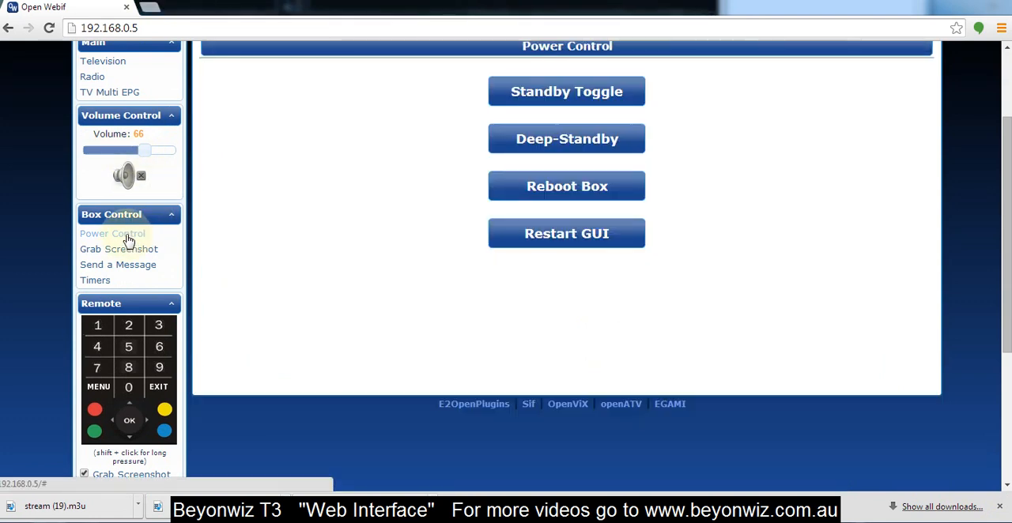
pyautogui.click(119, 248)
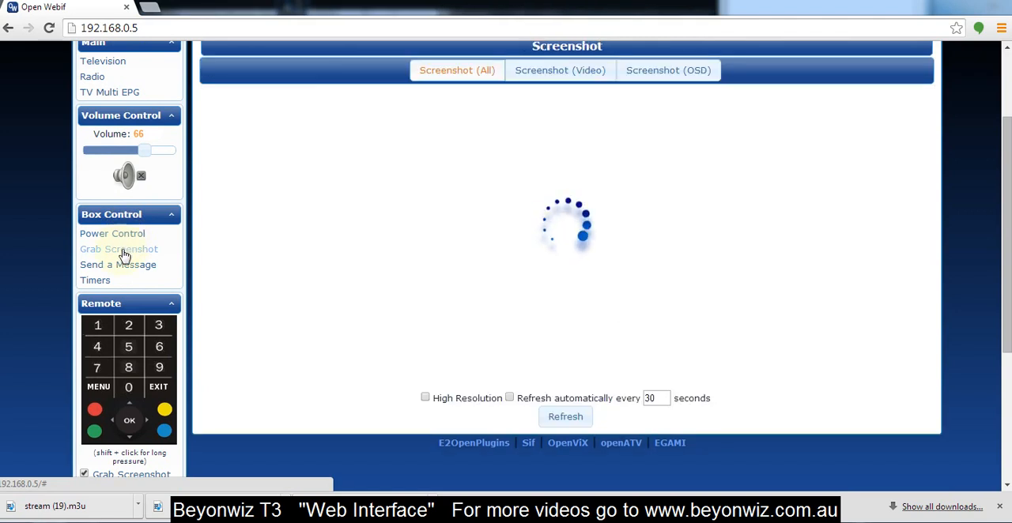
pyautogui.click(118, 250)
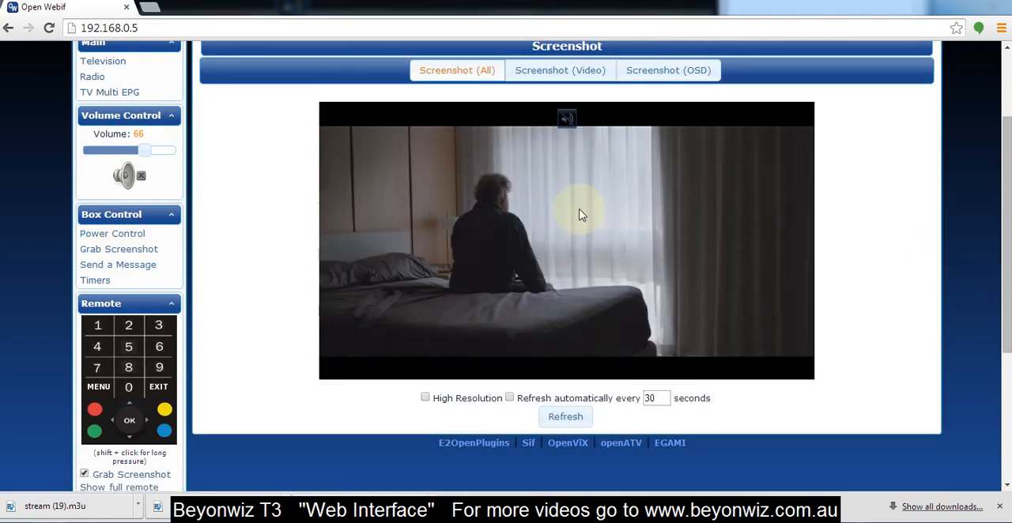
pyautogui.moveTo(471, 292)
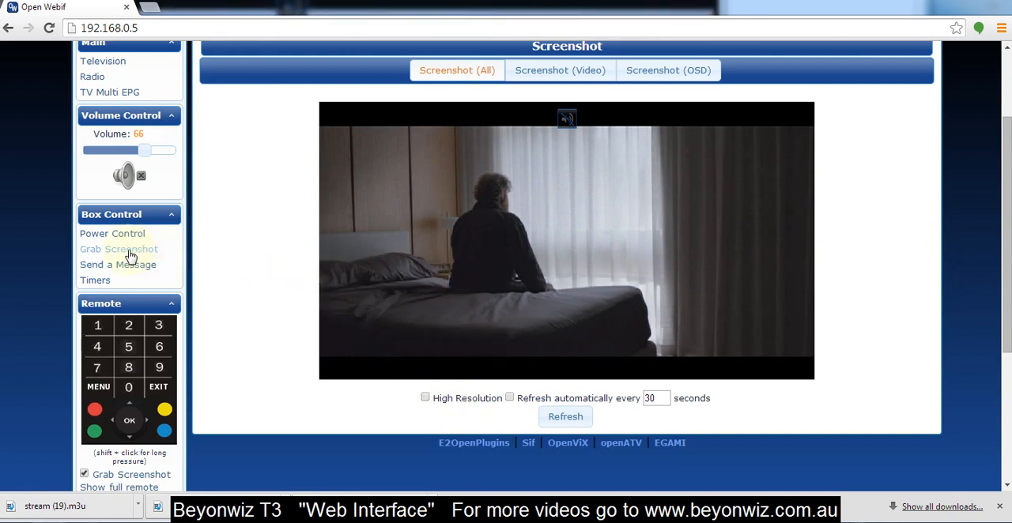
pyautogui.click(117, 264)
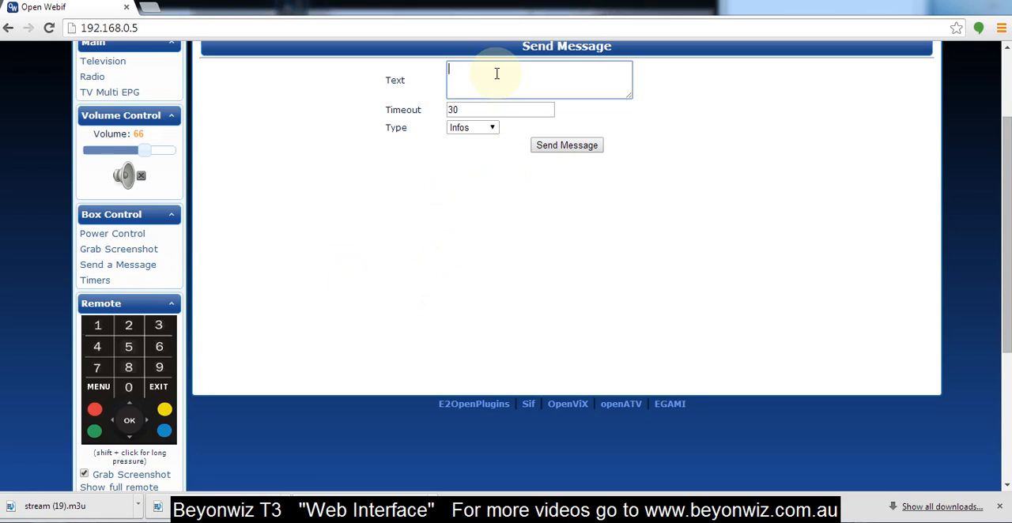
# Step: Send the message 'Grab me a beer please' to the TV and confirm it was sent
pyautogui.write('G=')
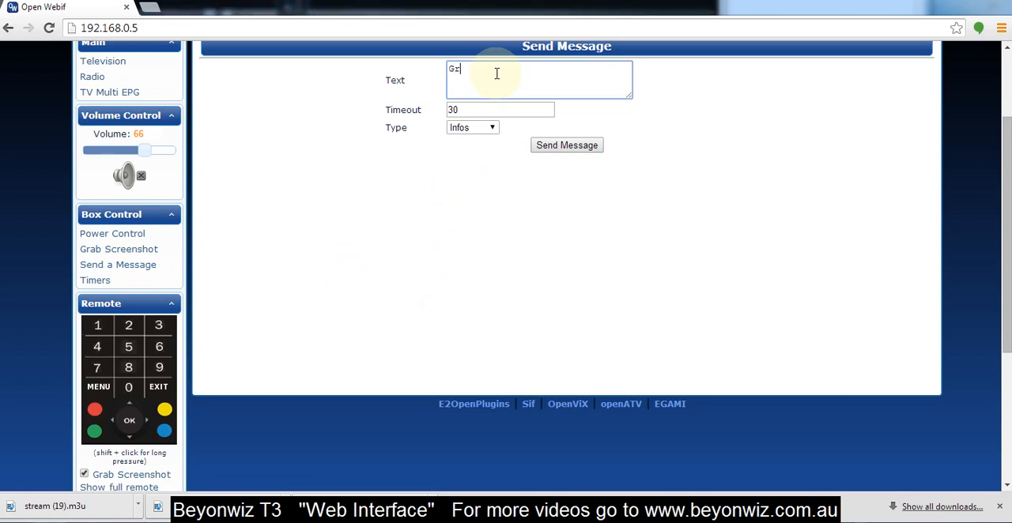
pyautogui.write('Grab me')
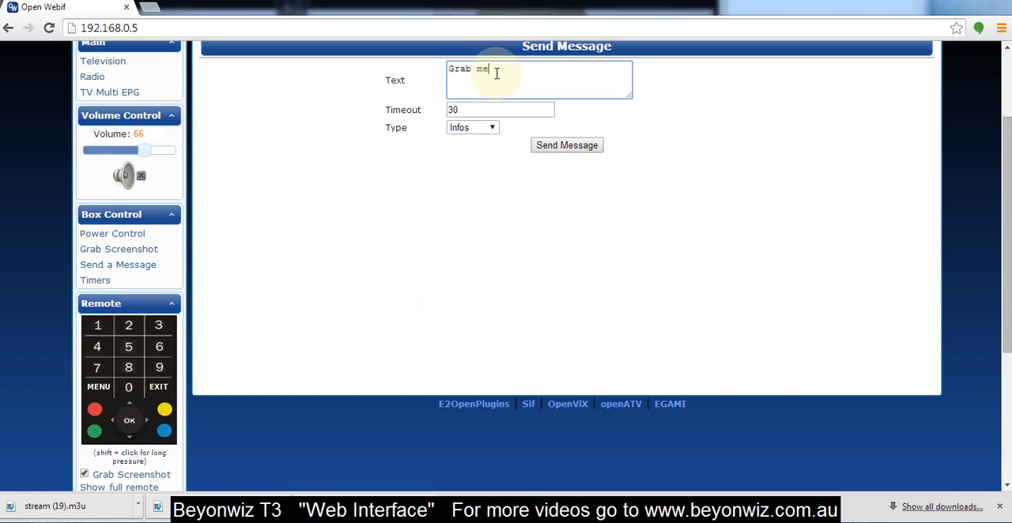
pyautogui.write('a beer')
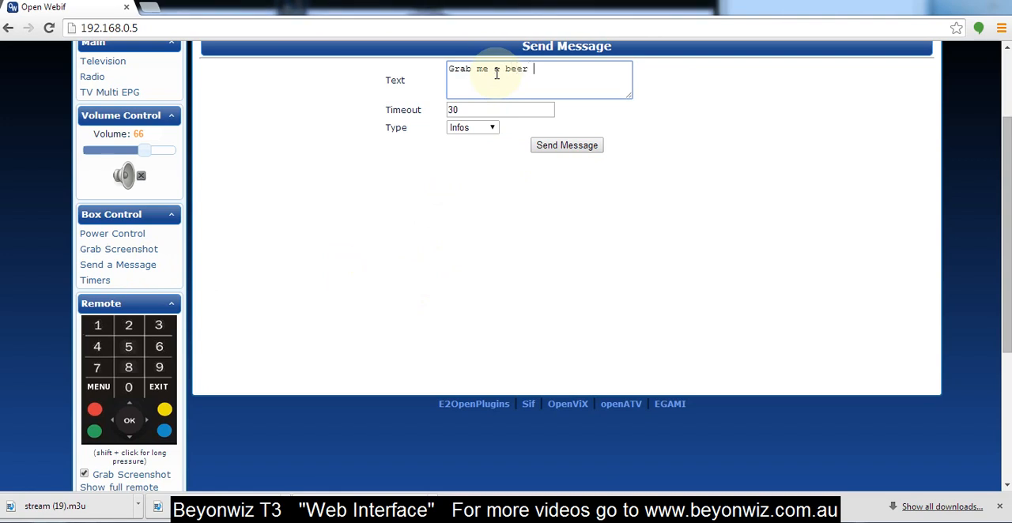
pyautogui.write('please')
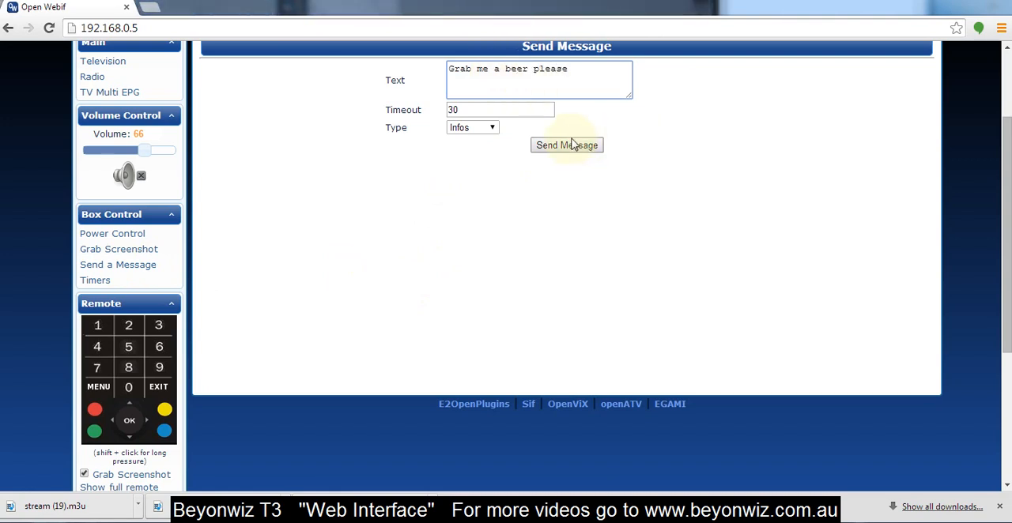
pyautogui.click(566, 144)
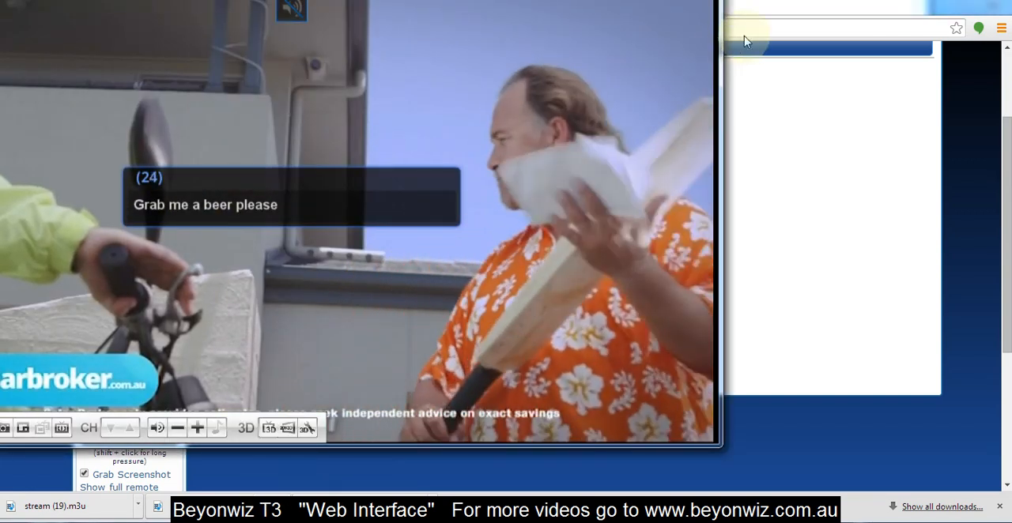
pyautogui.click(566, 144)
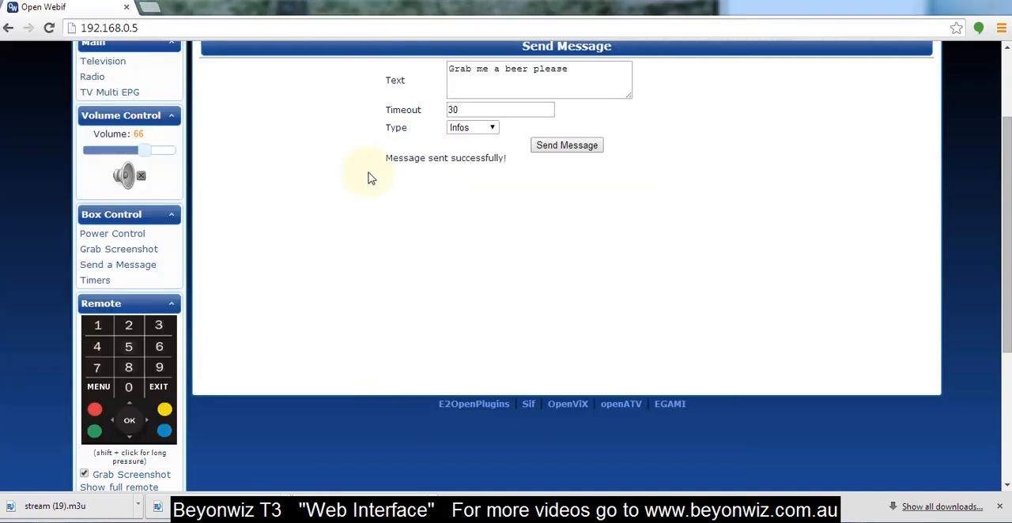
pyautogui.moveTo(354, 177)
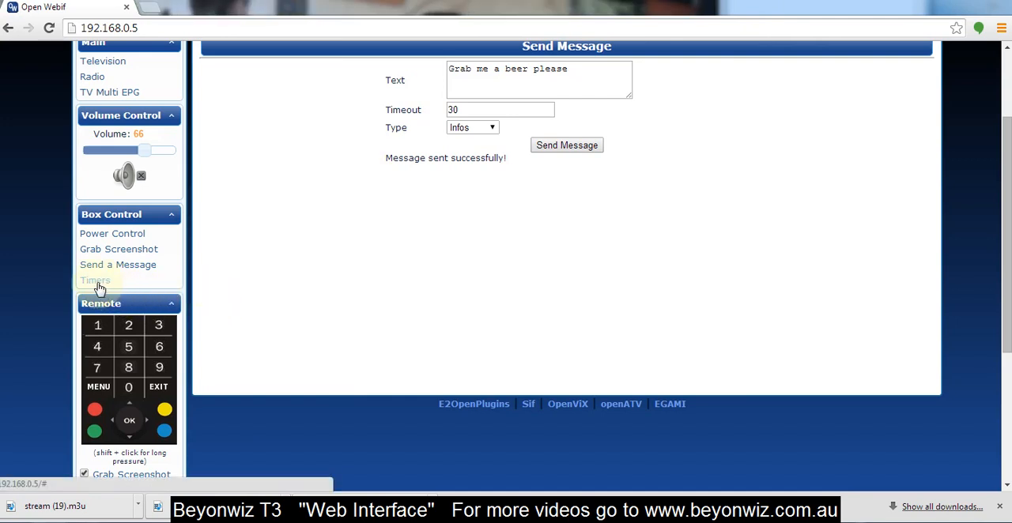
# Step: Check the timer list, then call up Box Info under the Infos section of the sidebar
pyautogui.click(95, 281)
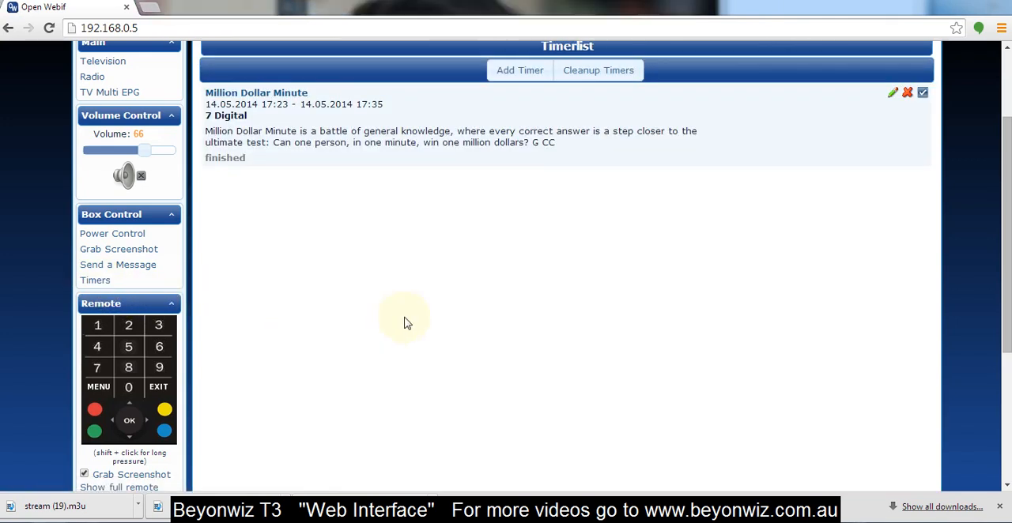
pyautogui.moveTo(338, 318)
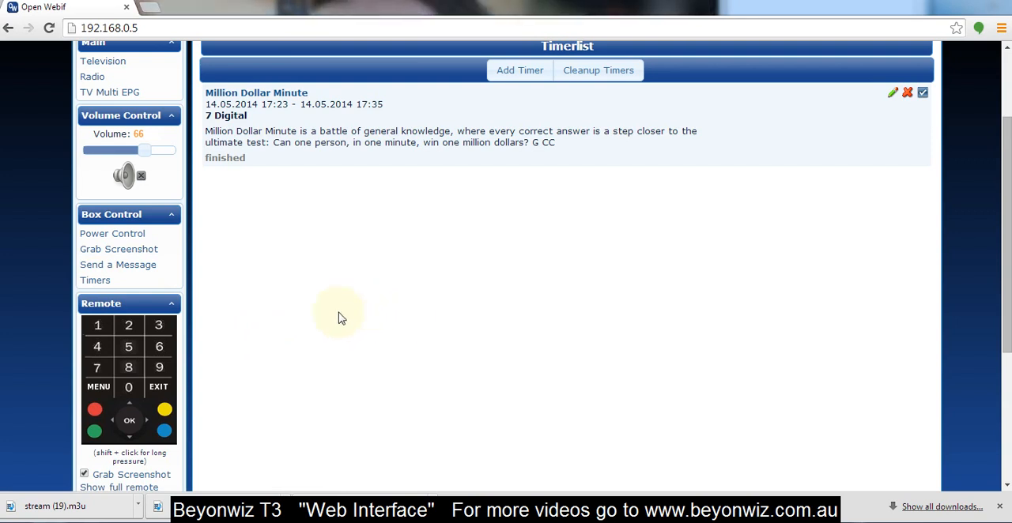
pyautogui.moveTo(277, 173)
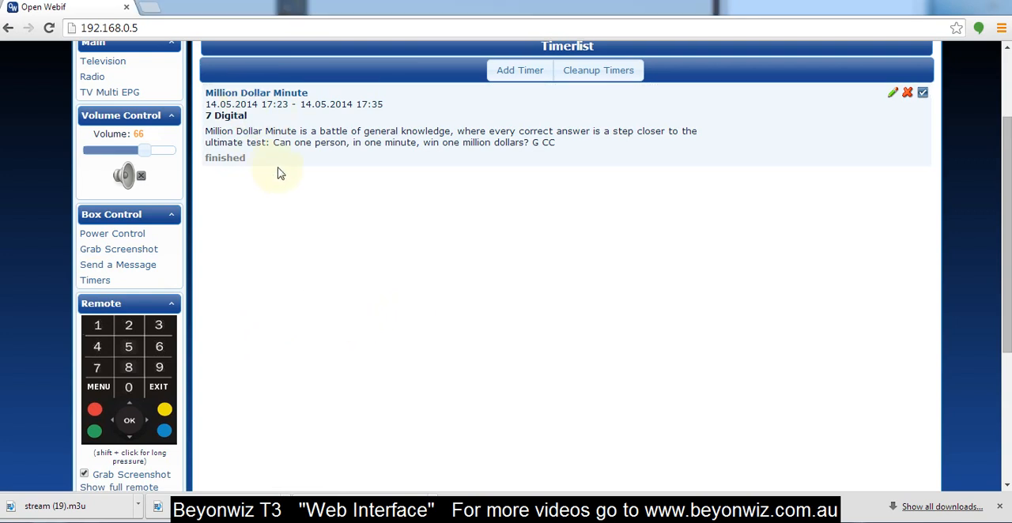
pyautogui.moveTo(378, 297)
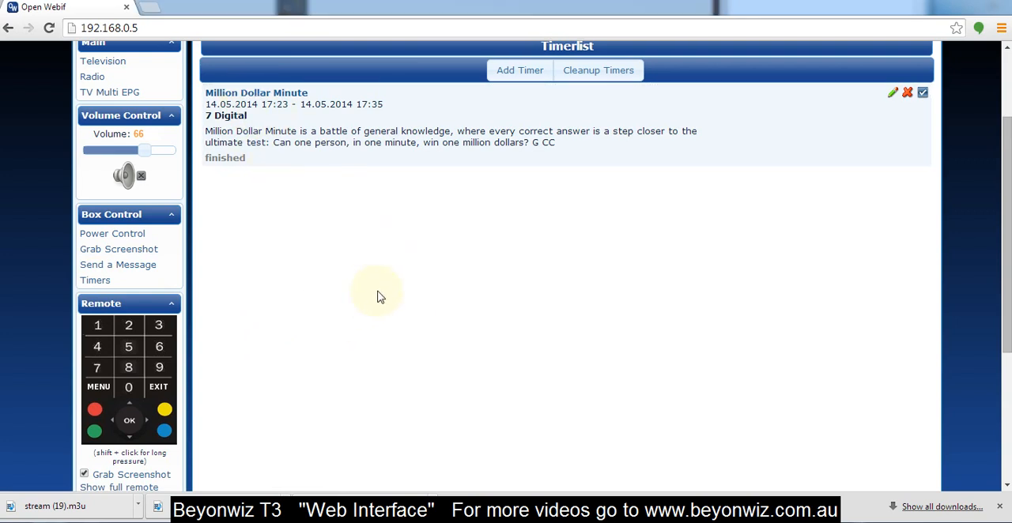
pyautogui.scroll(-3)
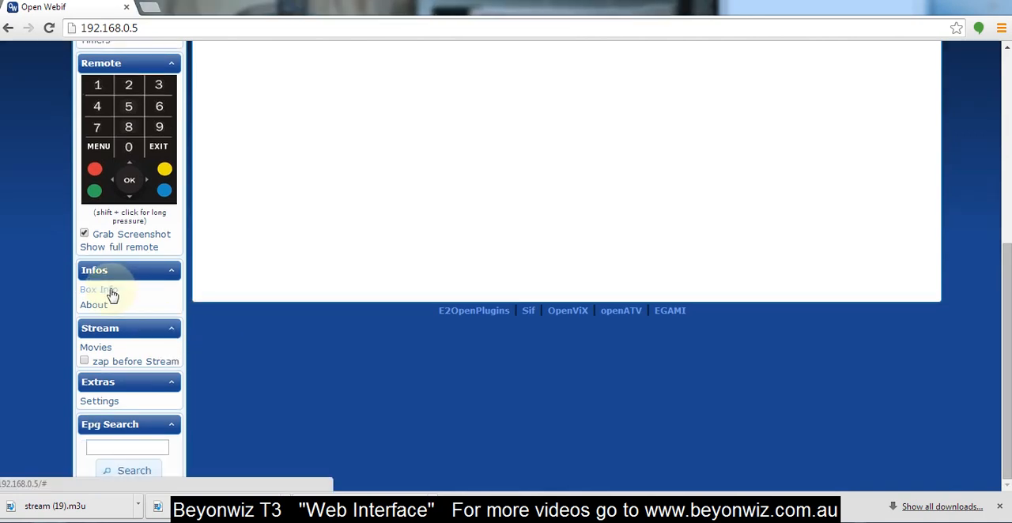
pyautogui.click(98, 290)
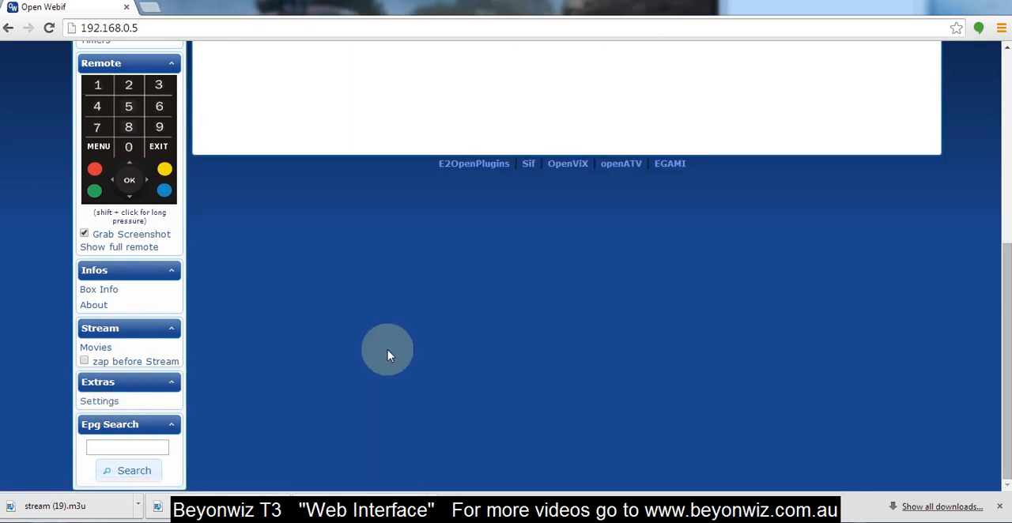
# Step: View the receiver's EPG, Front Panel and GUI settings pages in turn
pyautogui.click(98, 402)
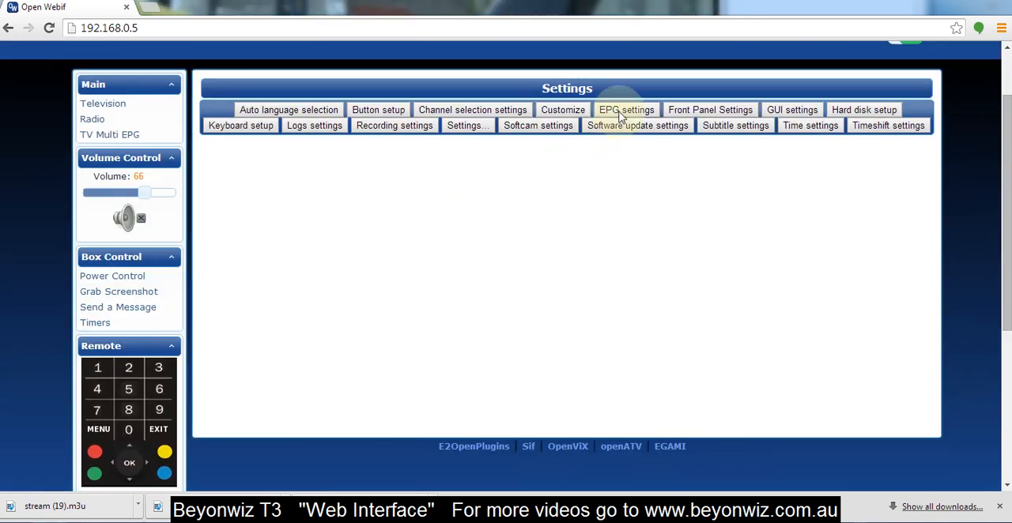
pyautogui.click(627, 111)
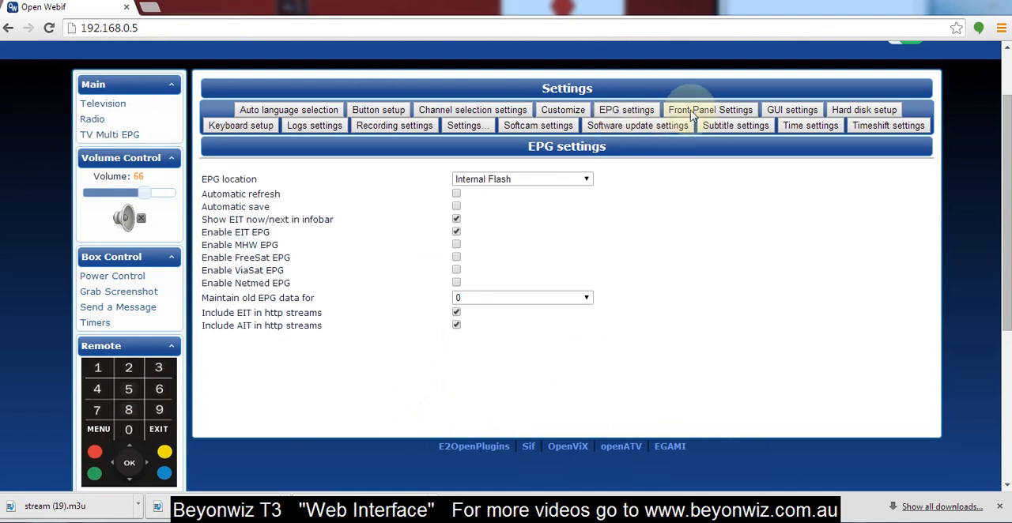
pyautogui.click(709, 109)
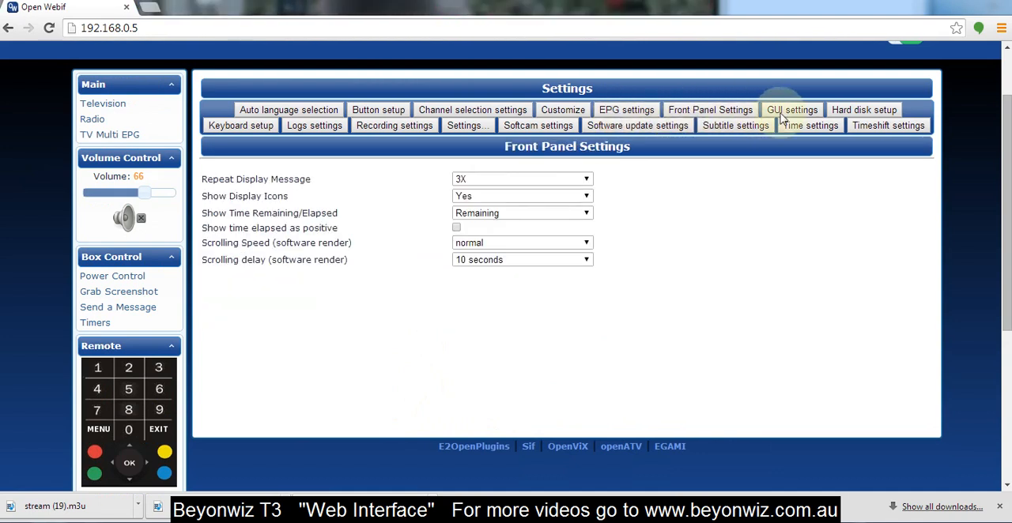
pyautogui.click(791, 110)
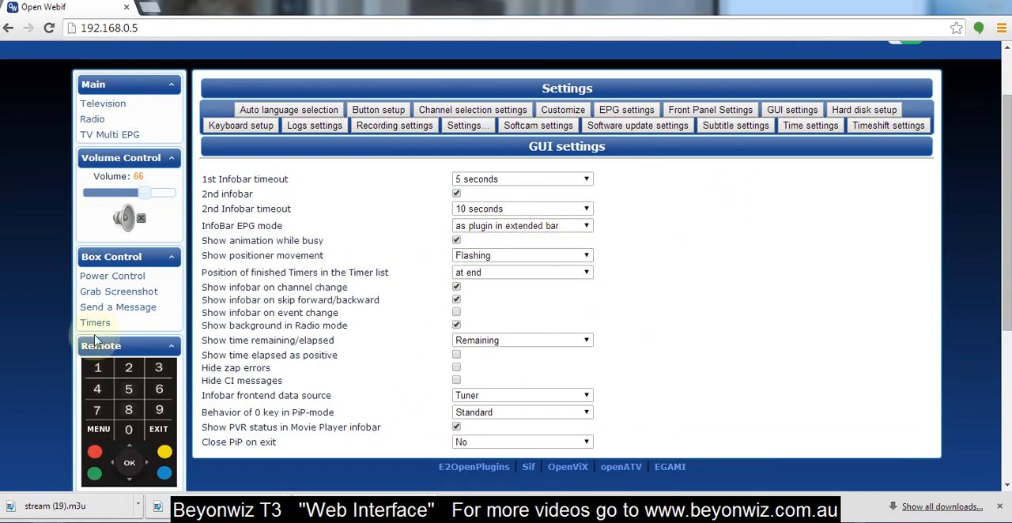
# Step: Scroll the GUI settings down to reach the EPG Search field
pyautogui.scroll(-3)
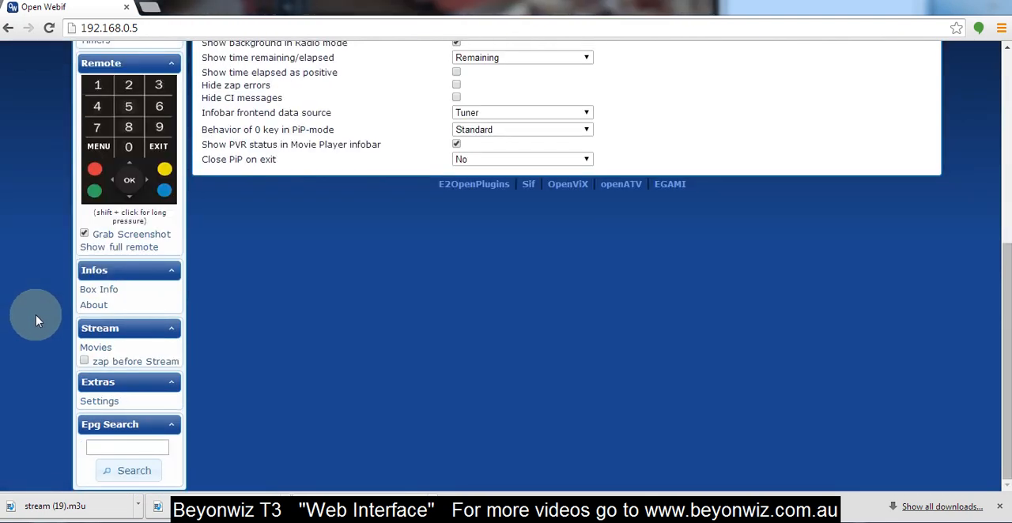
pyautogui.click(127, 446)
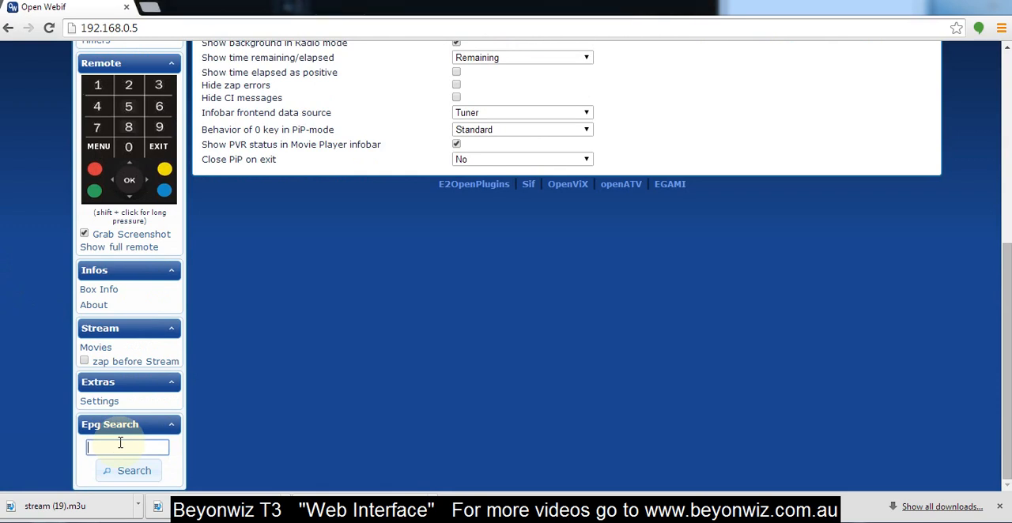
# Step: Search the EPG for 'the voice' and look through the matching Nine Sydney episodes
pyautogui.write('the voice')
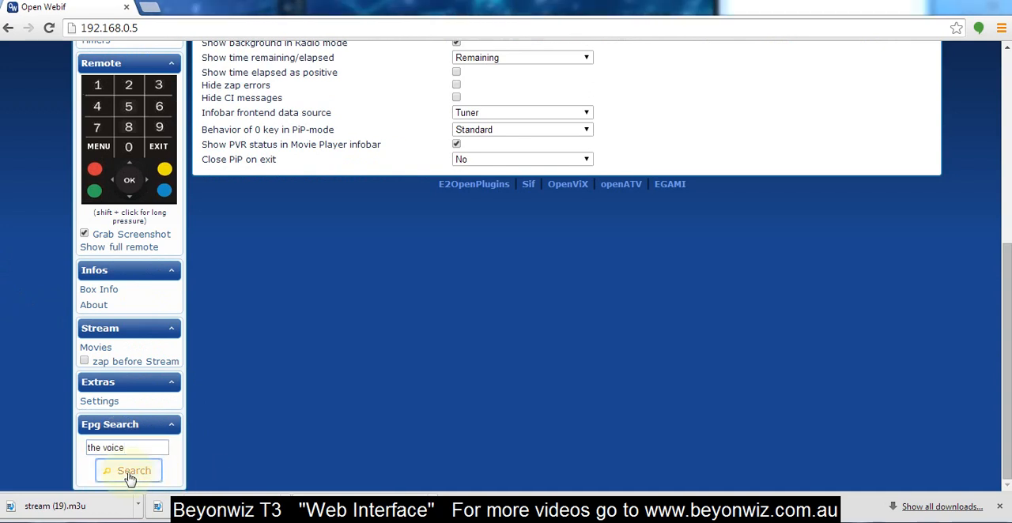
pyautogui.click(130, 471)
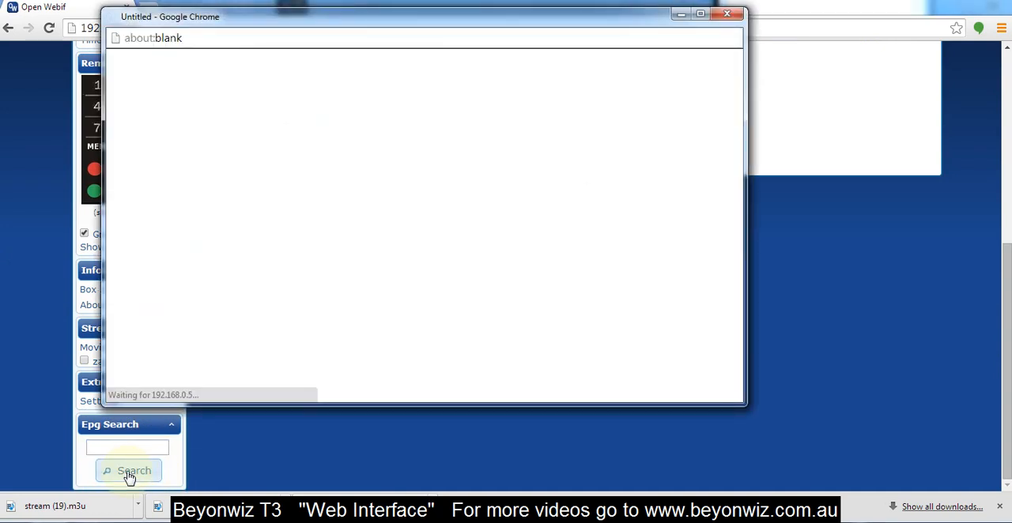
pyautogui.click(128, 471)
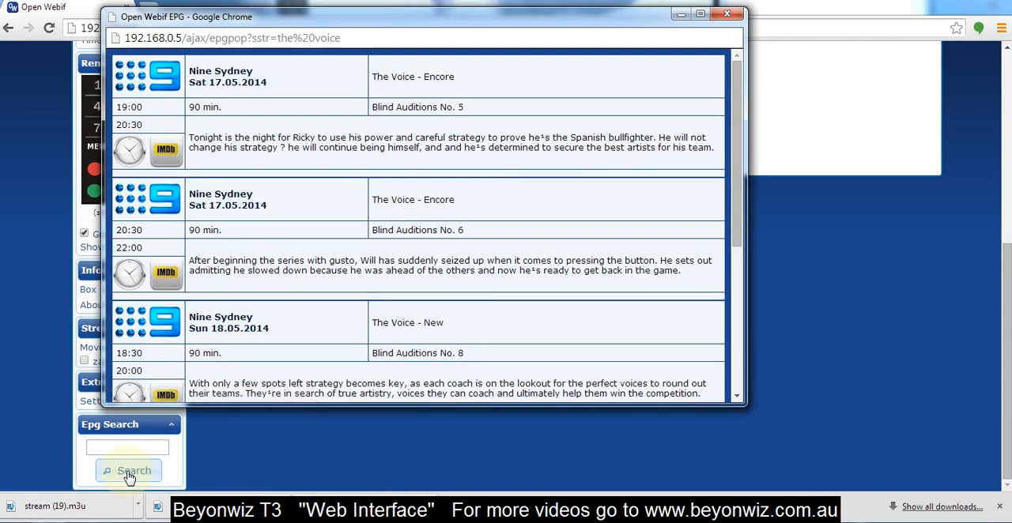
pyautogui.moveTo(307, 114)
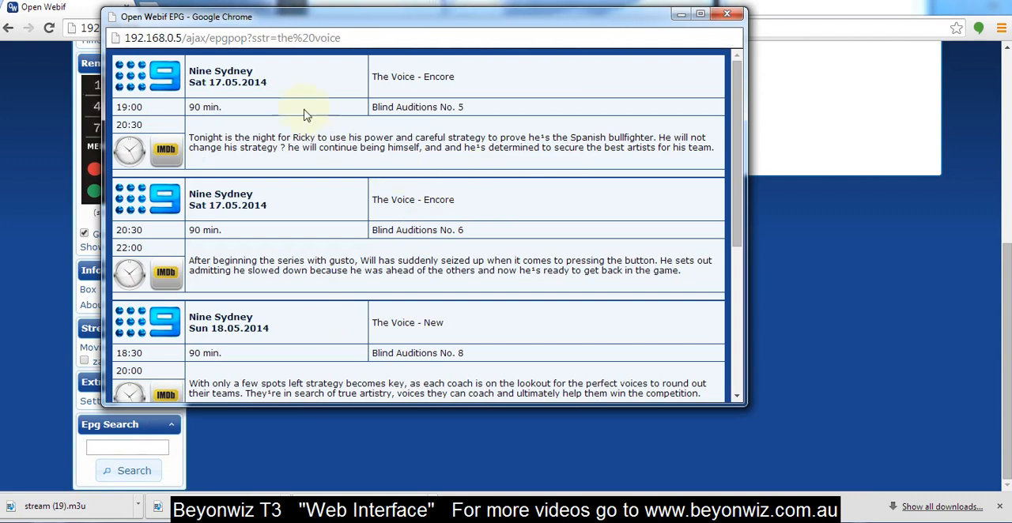
pyautogui.scroll(-3)
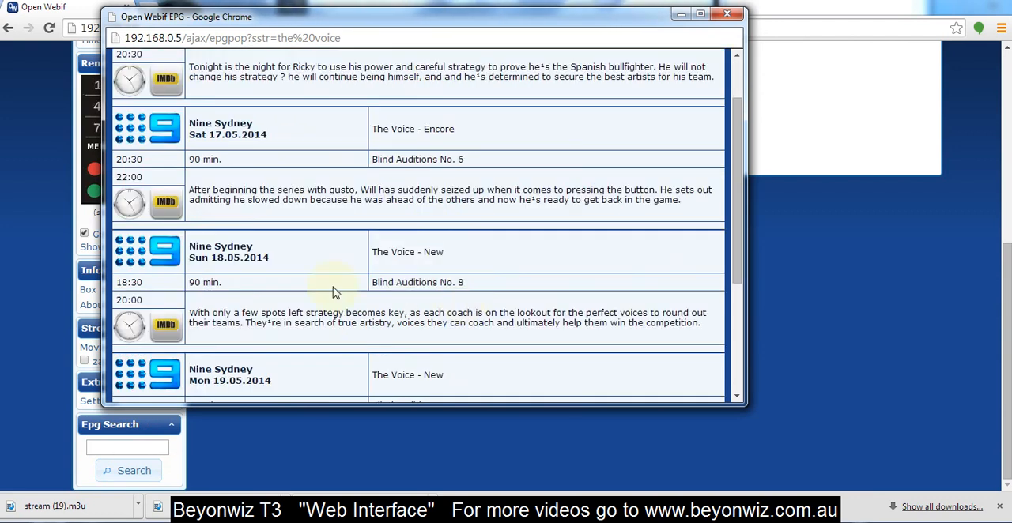
pyautogui.moveTo(245, 270)
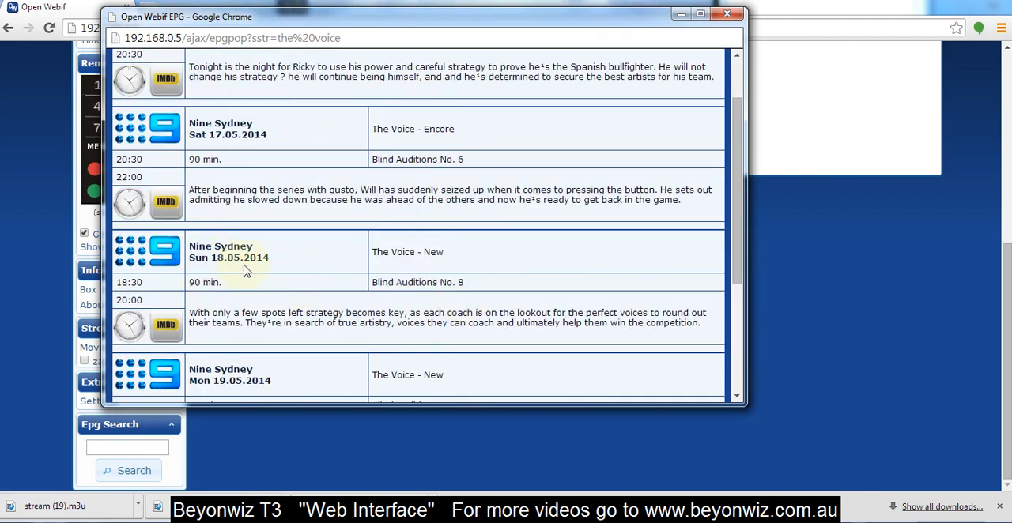
pyautogui.scroll(-3)
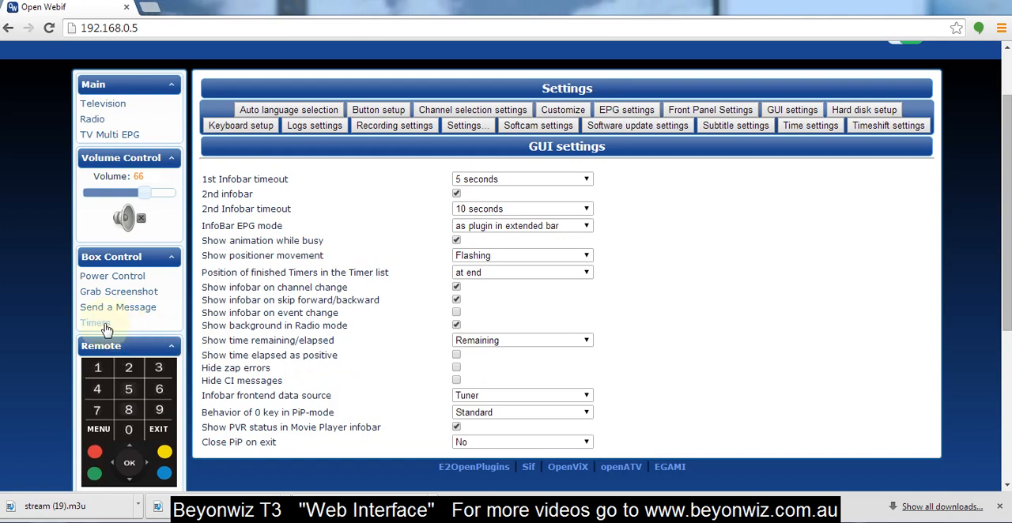
# Step: Show the Timerlist with the waiting The Voice – New timer on Nine Sydney for 18.05.2014
pyautogui.click(95, 322)
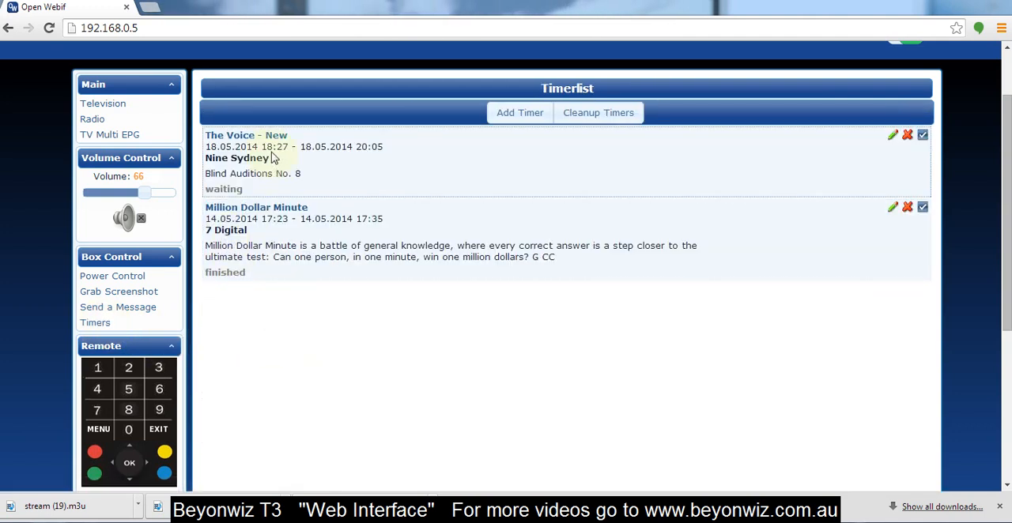
pyautogui.moveTo(478, 389)
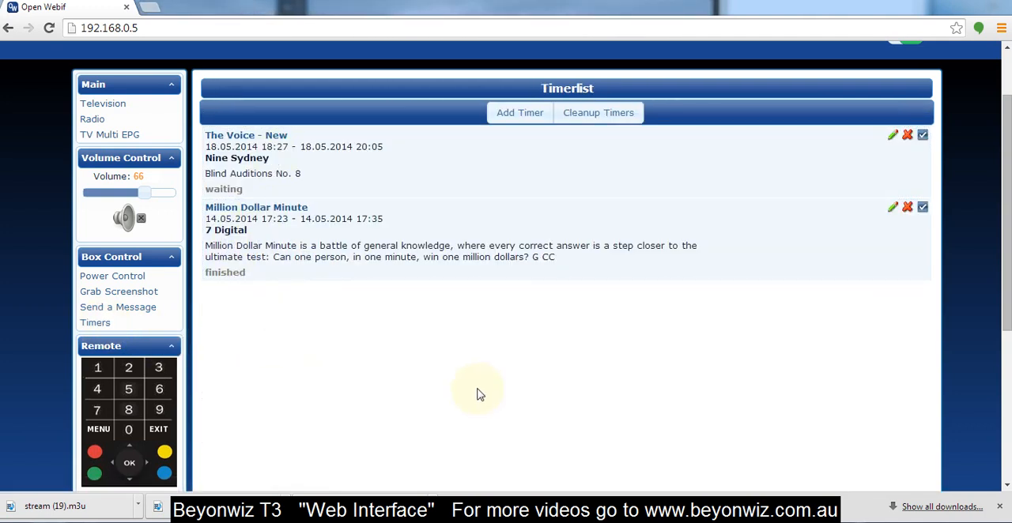
pyautogui.moveTo(33, 287)
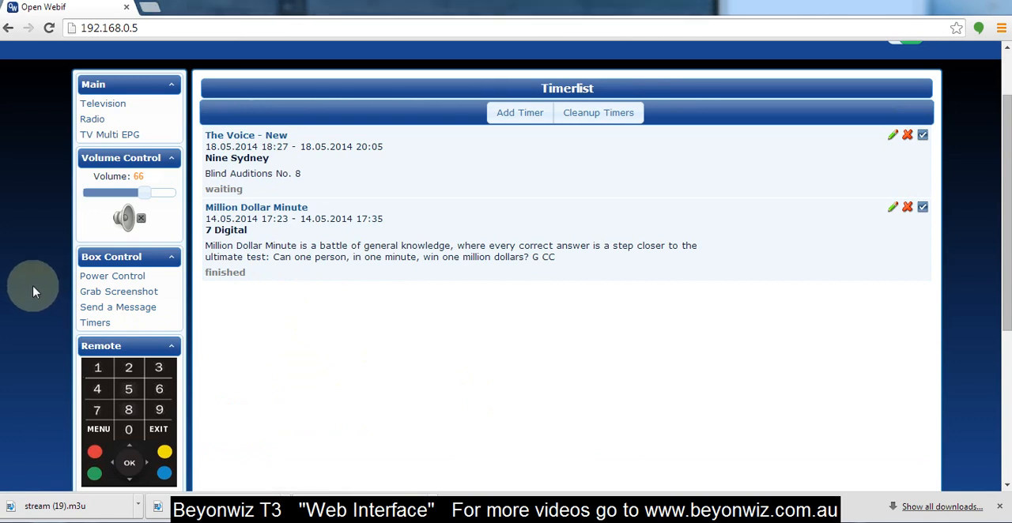
pyautogui.scroll(-3)
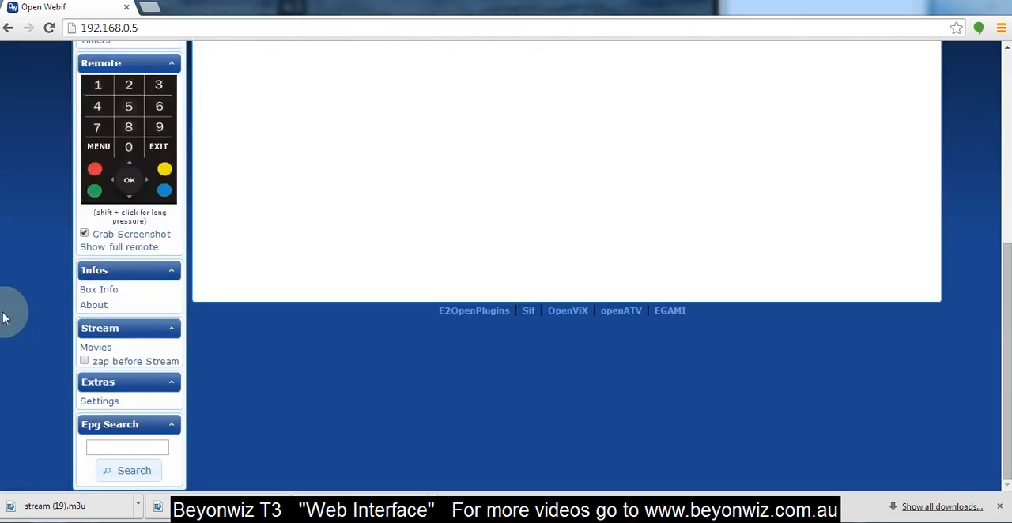